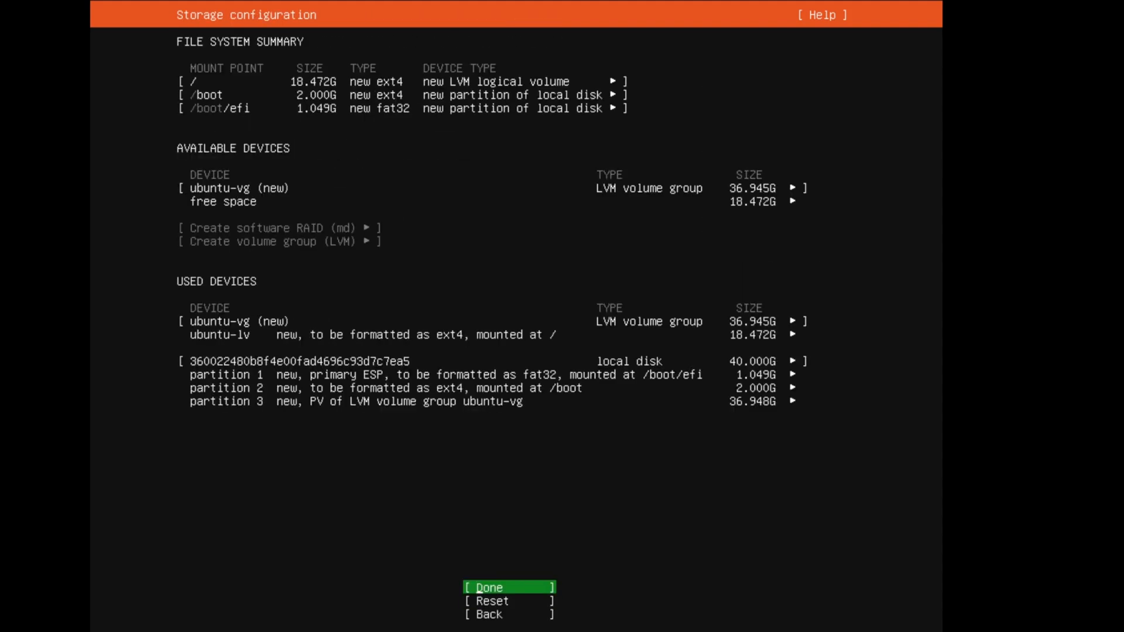
Step: Accept the installer's file system summary with Done and continue the installation
{"action": "left_click", "coordinate": [487, 587]}
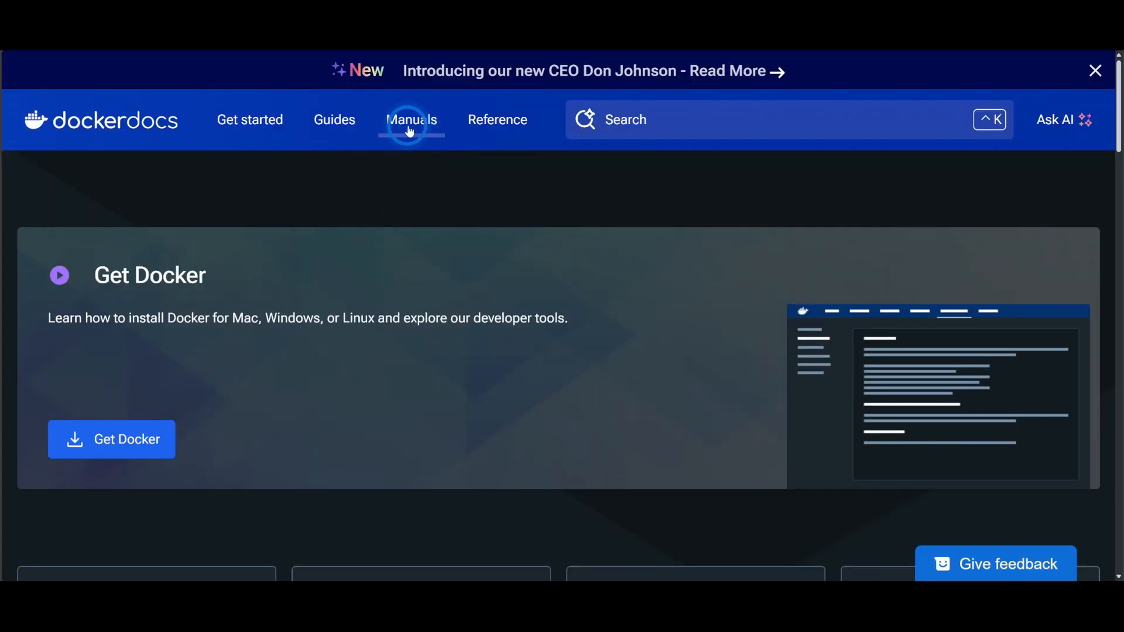
Step: Navigate Manuals > Docker Engine > Install to the Ubuntu installation guide
{"action": "left_click", "coordinate": [411, 120]}
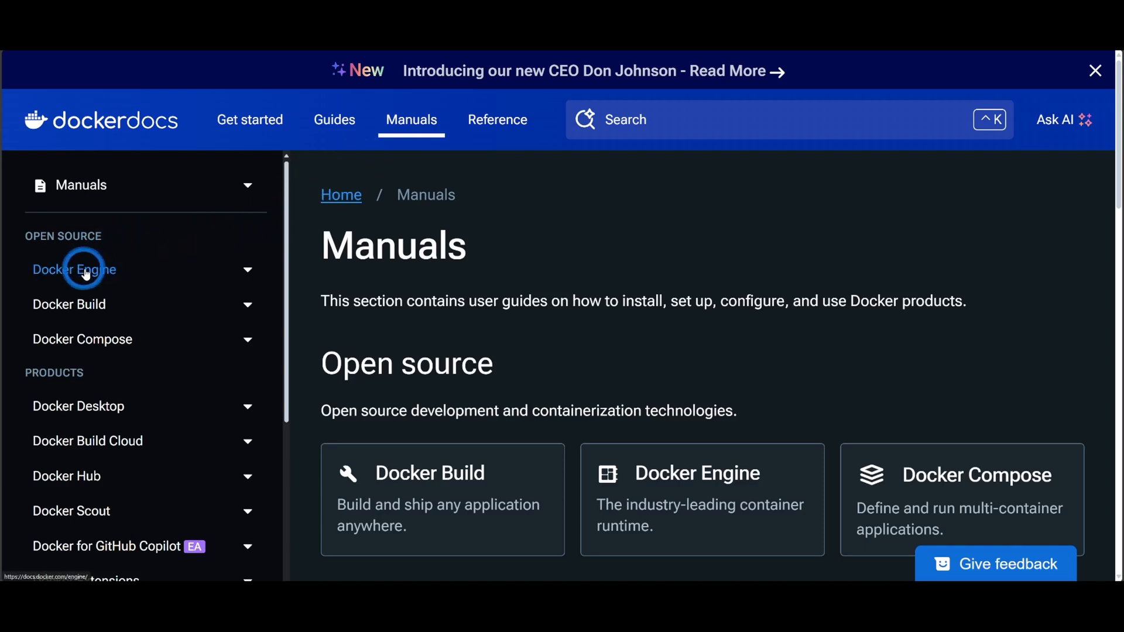
{"action": "left_click", "coordinate": [74, 269]}
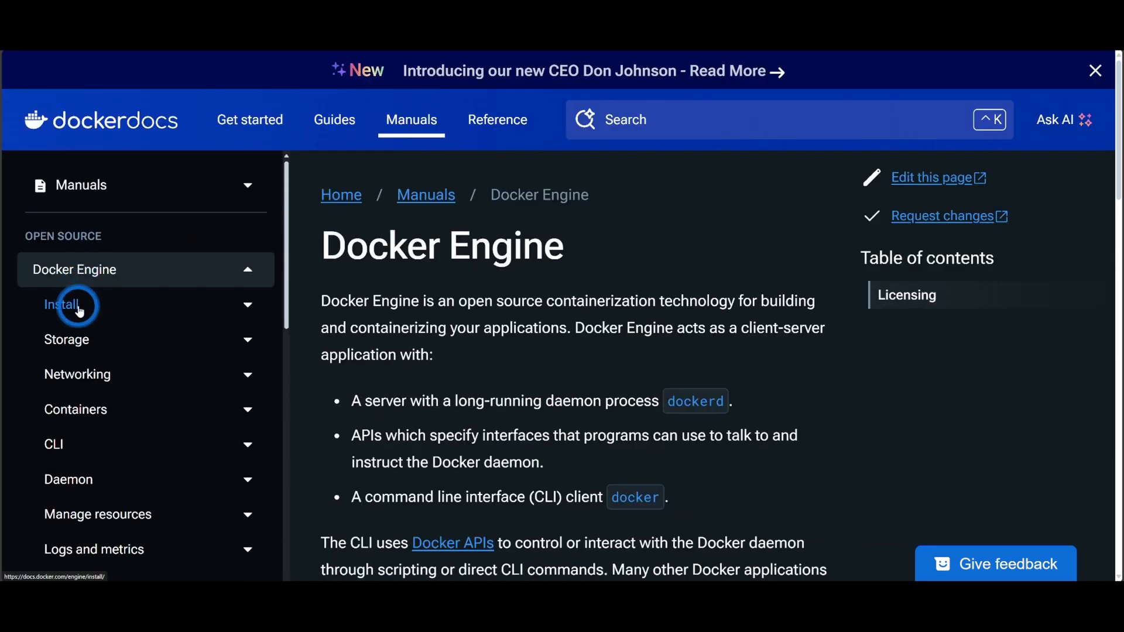
{"action": "left_click", "coordinate": [62, 304]}
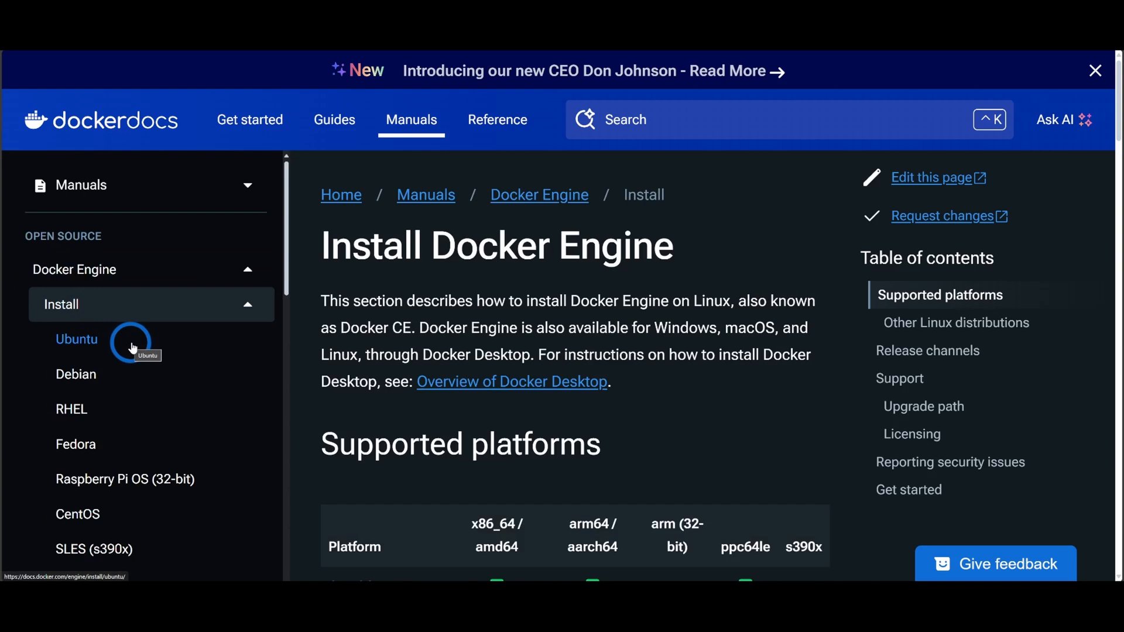
{"action": "left_click", "coordinate": [76, 339]}
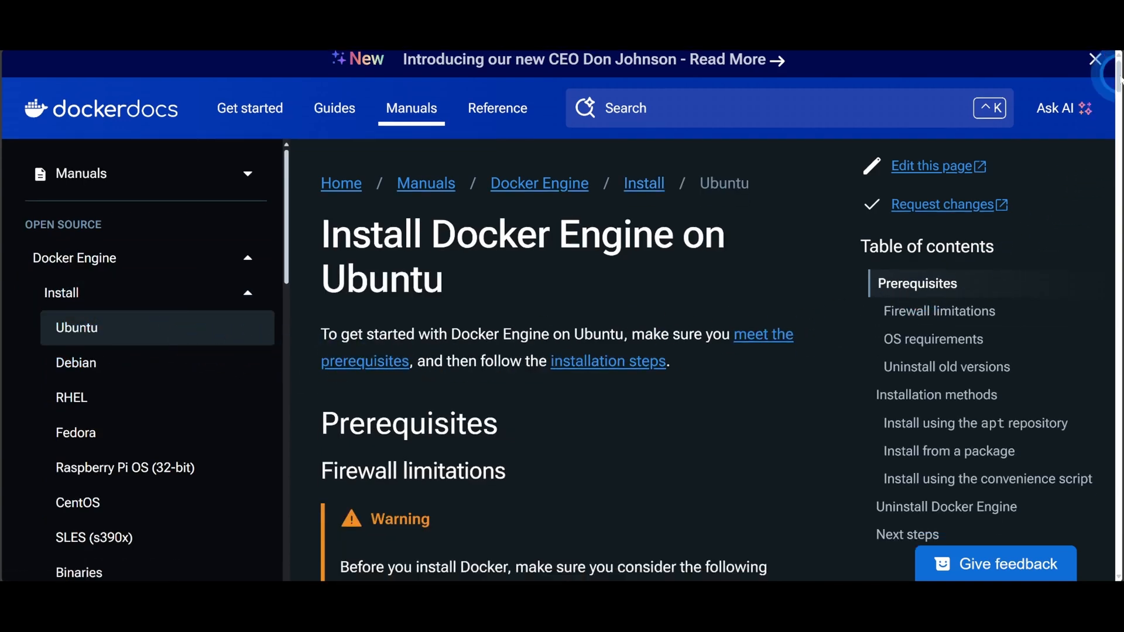
Step: Scroll down to the 'Install using the apt repository' steps
{"action": "scroll", "scroll_direction": "down", "scroll_amount": 3}
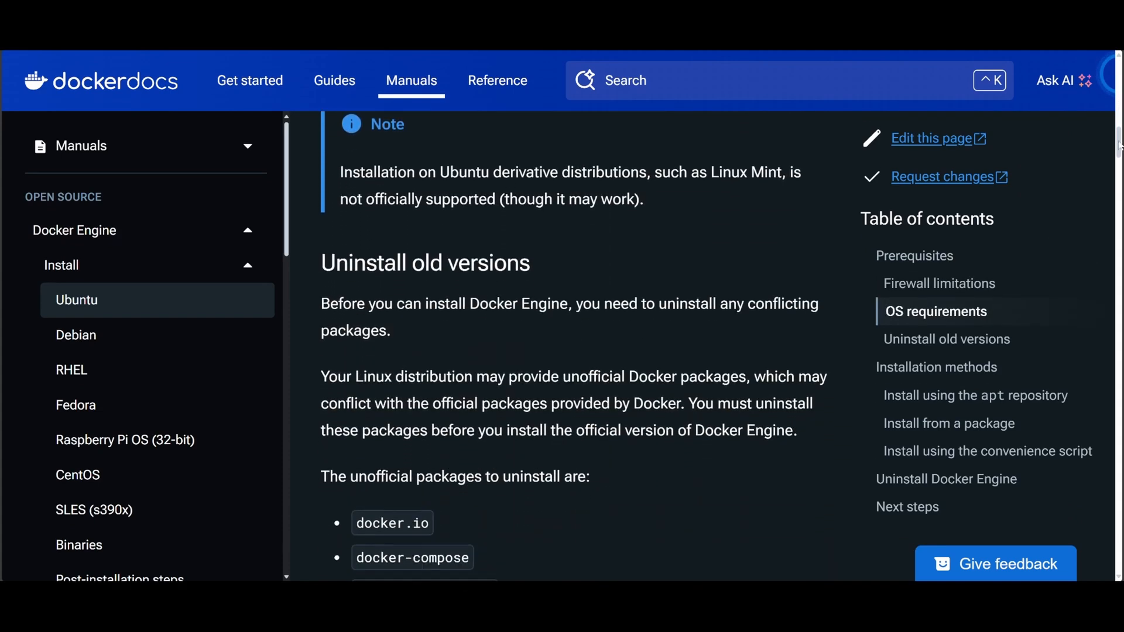
{"action": "scroll", "scroll_direction": "down", "scroll_amount": 3}
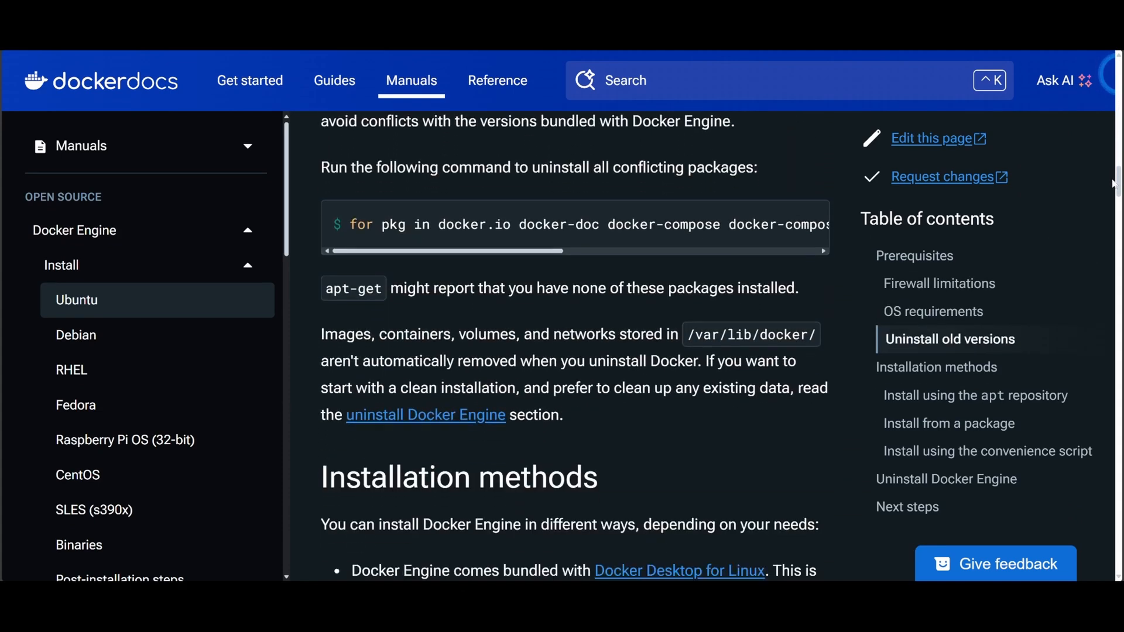
{"action": "scroll", "scroll_direction": "down", "scroll_amount": 3}
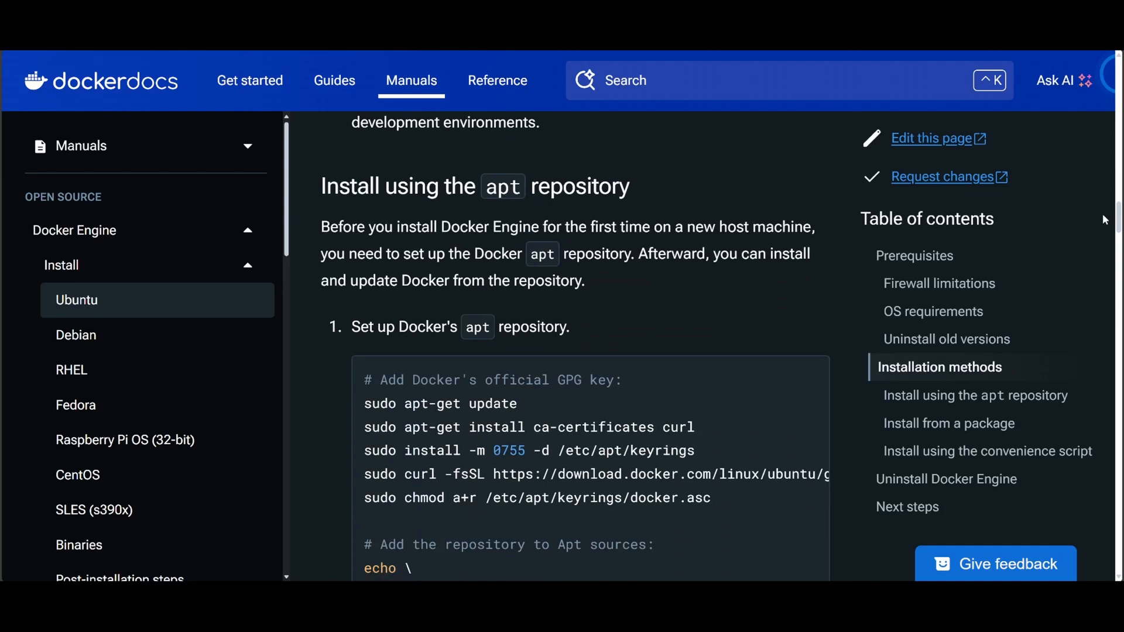
{"action": "scroll", "scroll_direction": "down", "scroll_amount": 3}
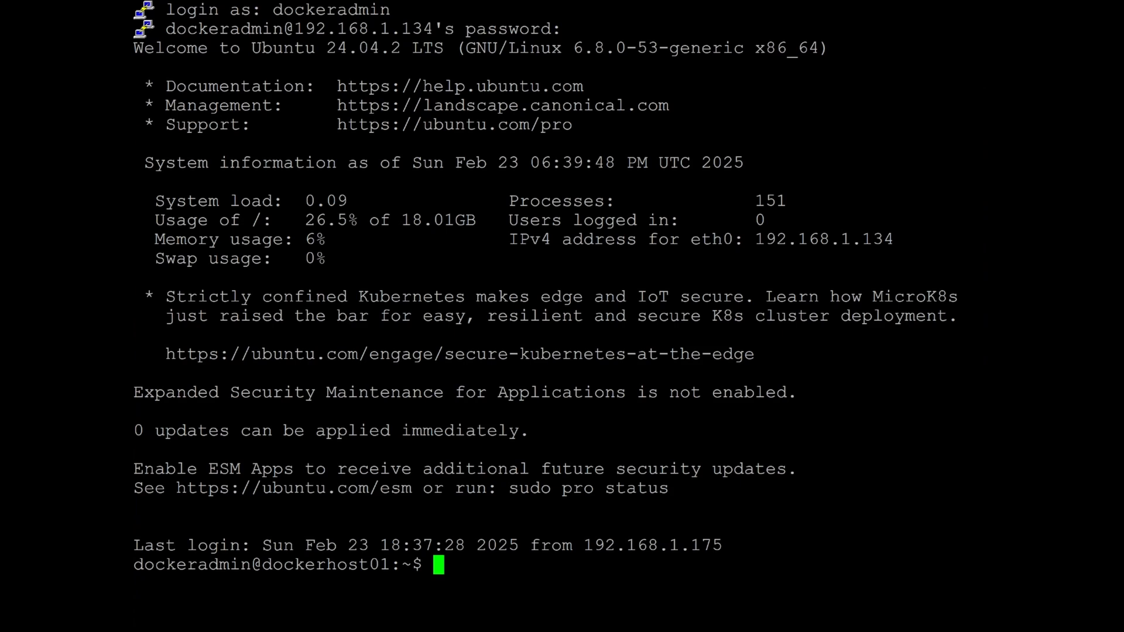
Step: Become root with sudo -i, install Docker, and check the version with docker -v
{"action": "type", "text": "sudo -i"}
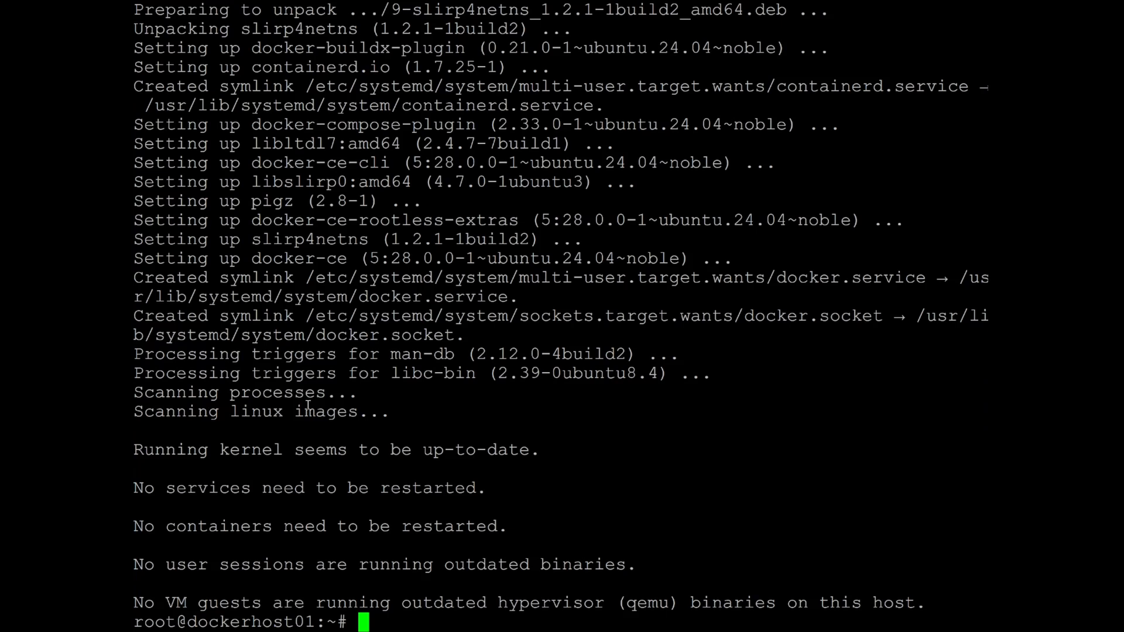
{"action": "type", "text": "docker -v"}
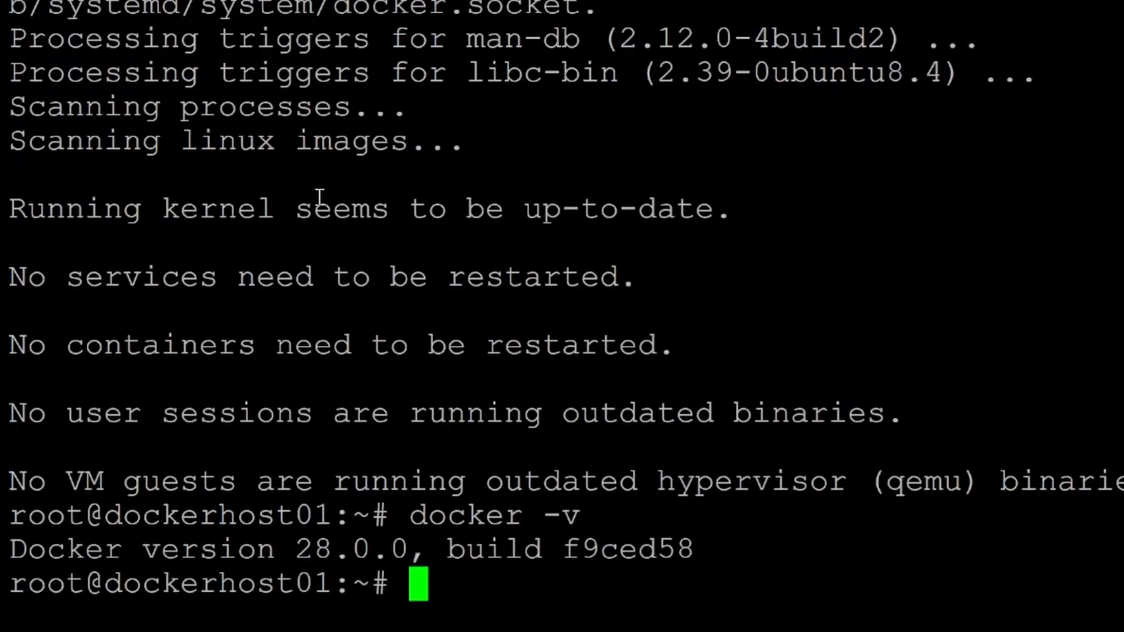
{"action": "mouse_move", "coordinate": [290, 180]}
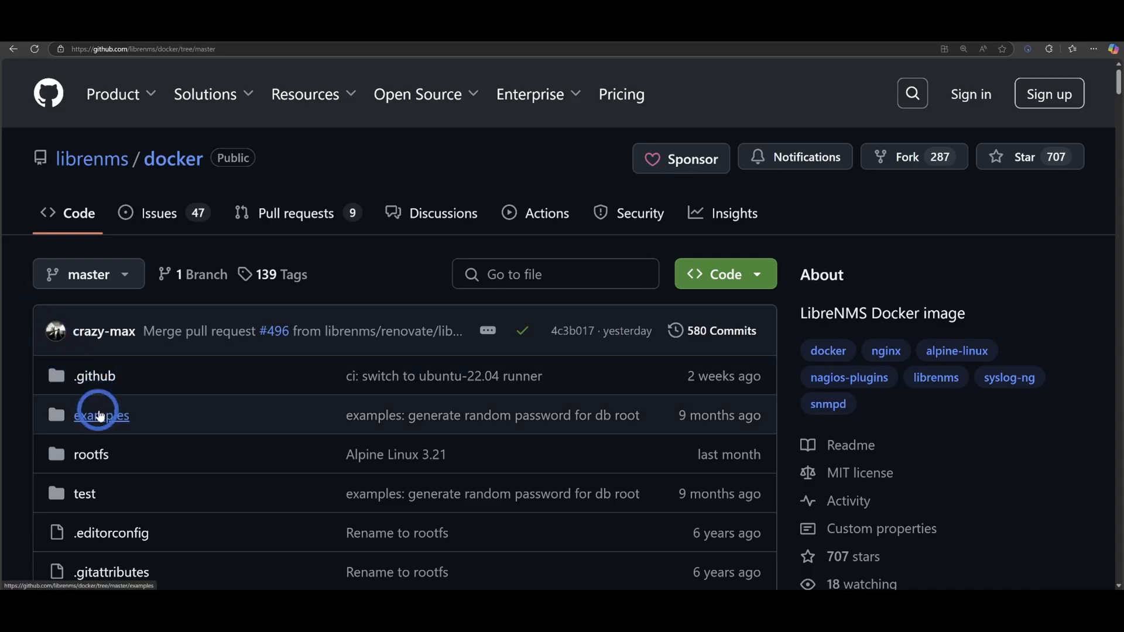
Step: Browse into the repository's examples/compose folder
{"action": "left_click", "coordinate": [101, 414]}
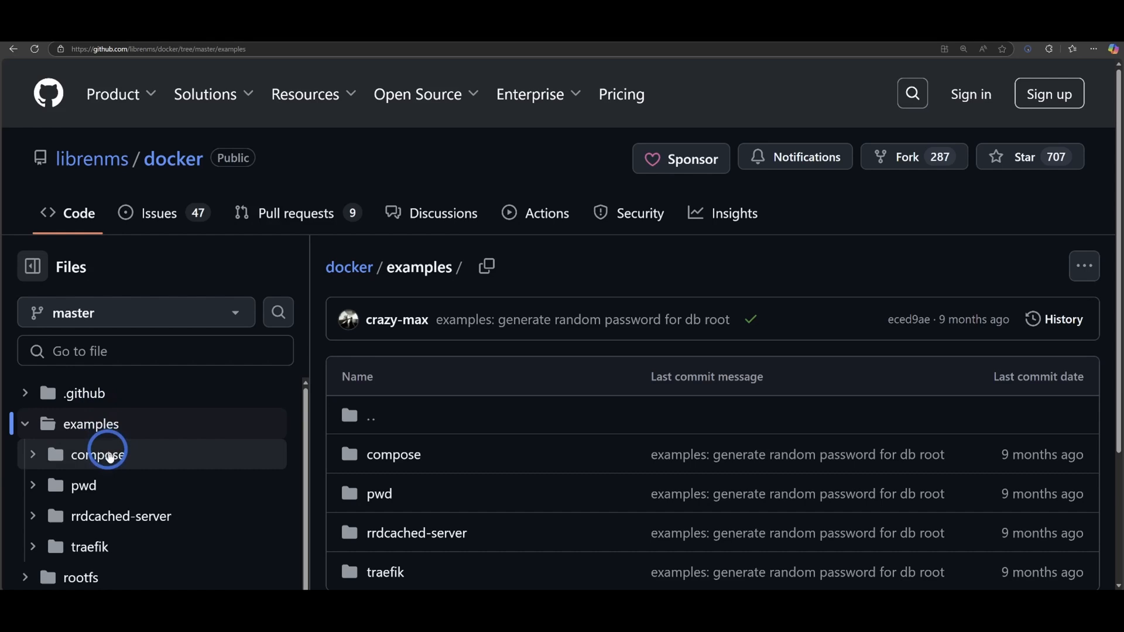
{"action": "left_click", "coordinate": [97, 454]}
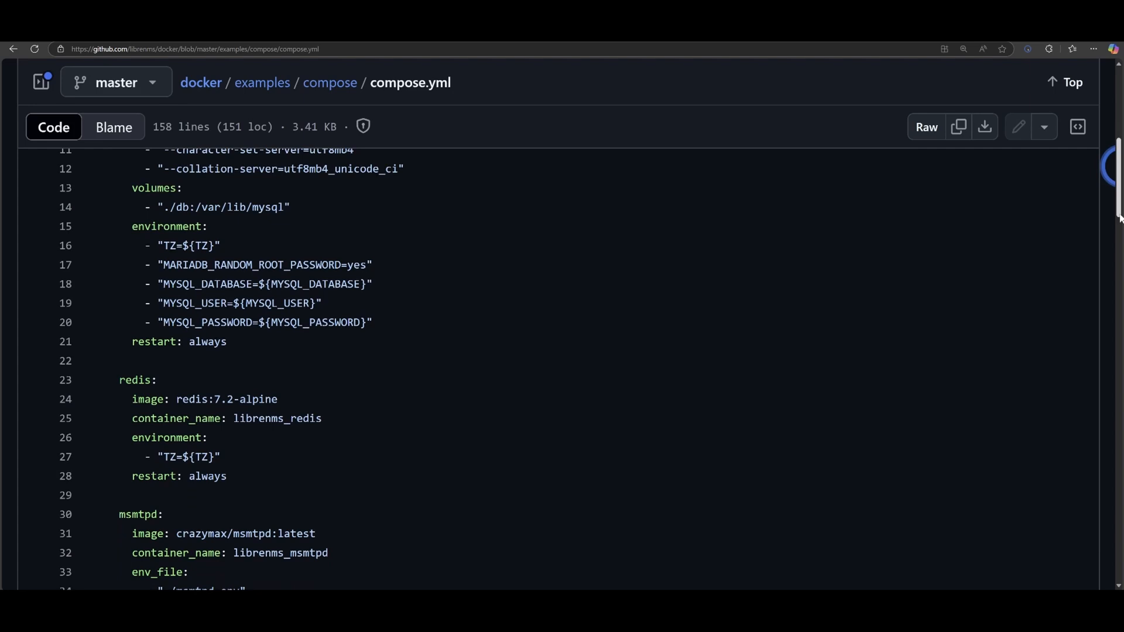
Step: Read through the services defined in the example compose.yml
{"action": "scroll", "scroll_direction": "down", "scroll_amount": 3}
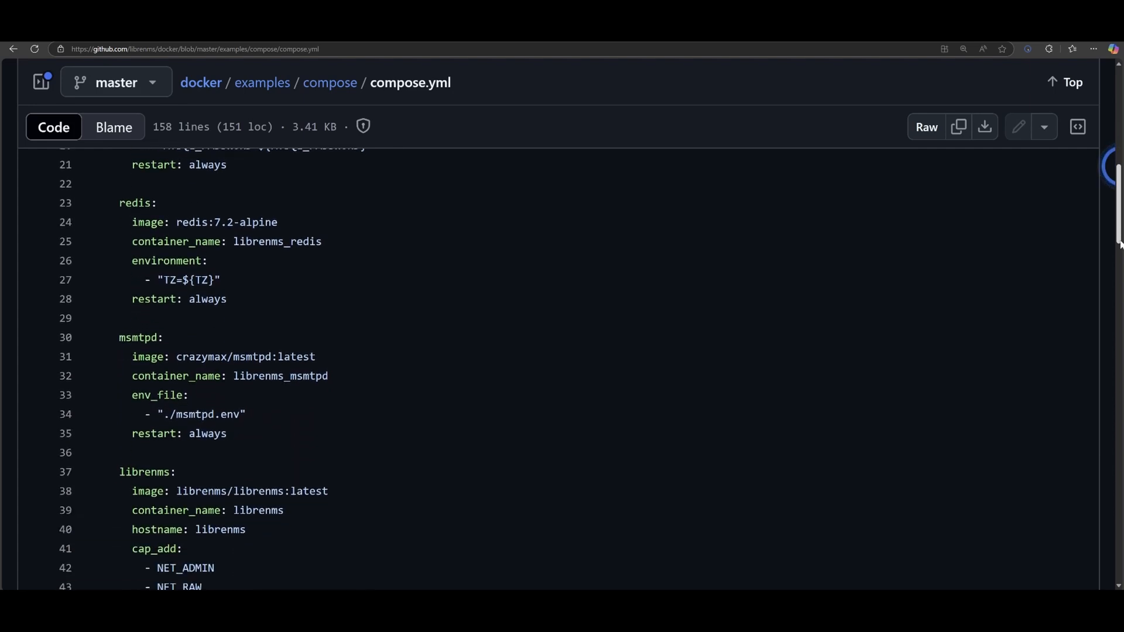
{"action": "scroll", "scroll_direction": "down", "scroll_amount": 3}
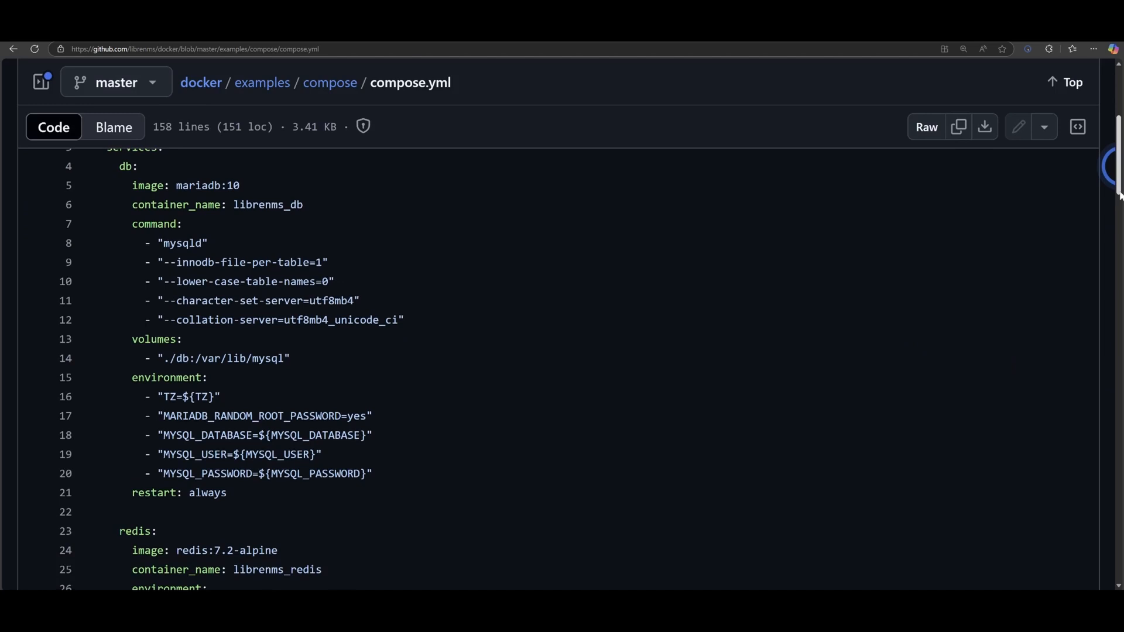
{"action": "scroll", "scroll_direction": "down", "scroll_amount": 3}
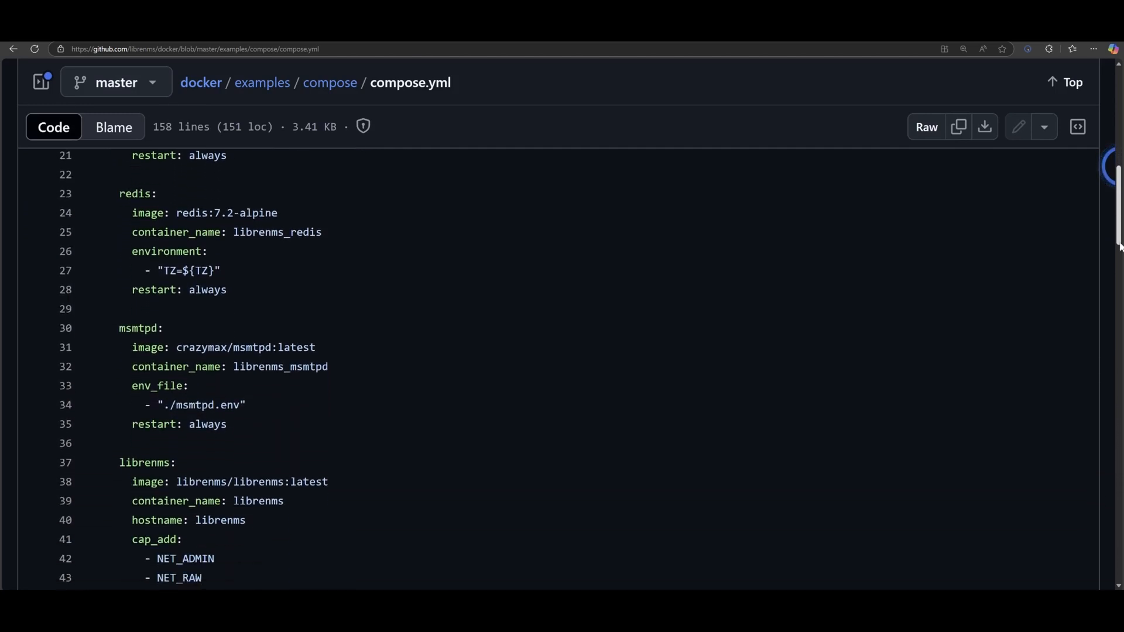
{"action": "scroll", "scroll_direction": "down", "scroll_amount": 3}
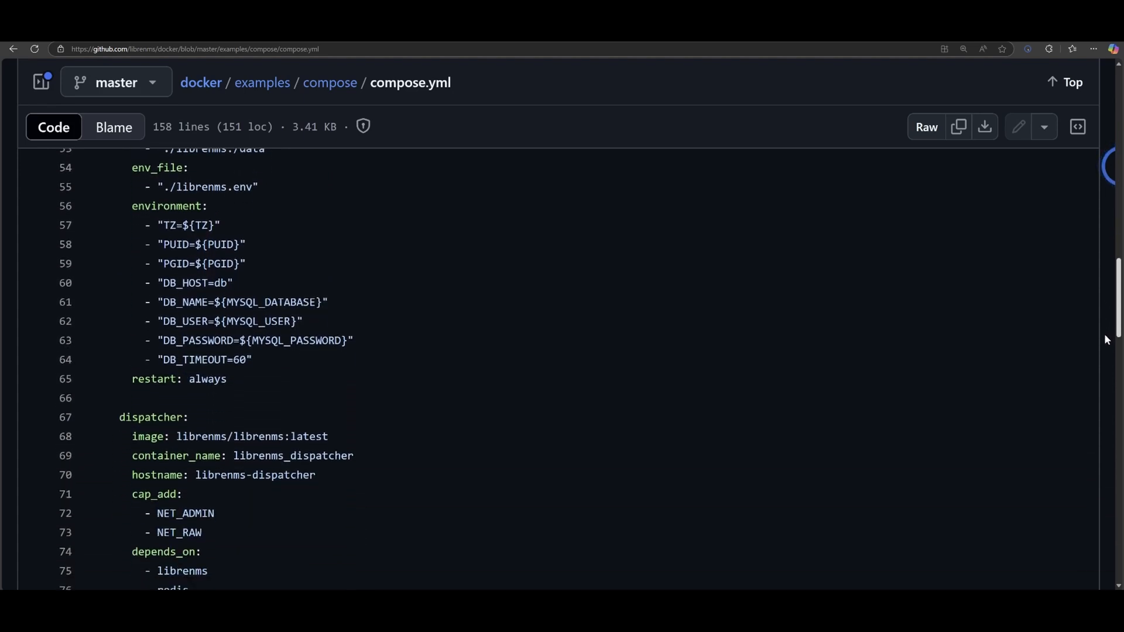
{"action": "scroll", "scroll_direction": "down", "scroll_amount": 3}
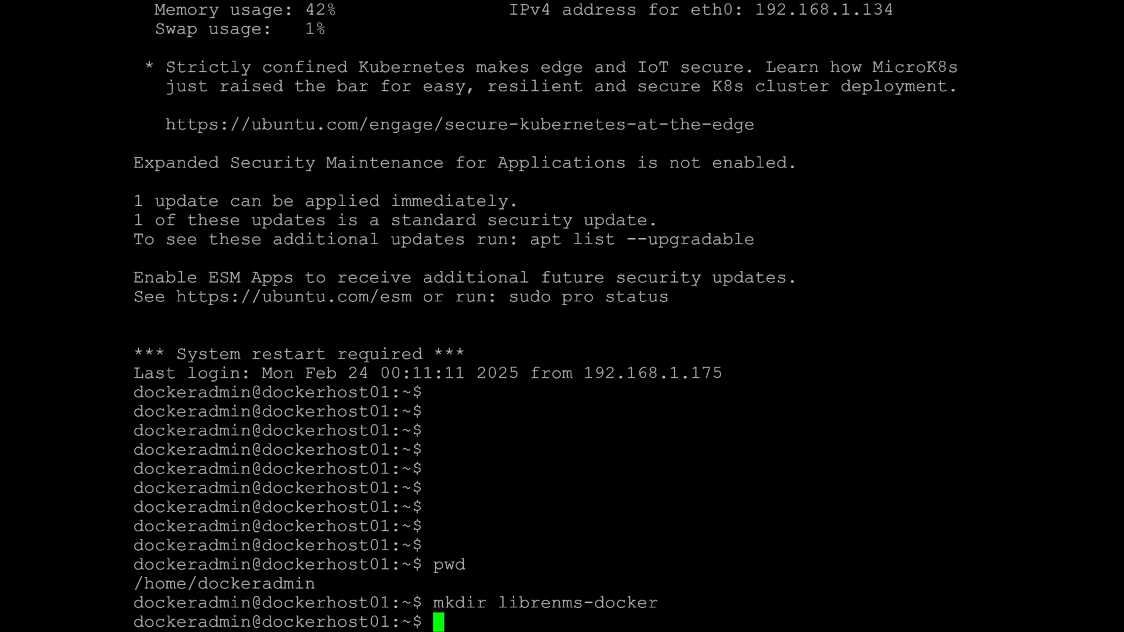
Step: Move into librenms-docker/ and start editing docker-compose.yml in nano
{"action": "type", "text": "cd librenms-docker/"}
{"action": "type", "text": "pwd"}
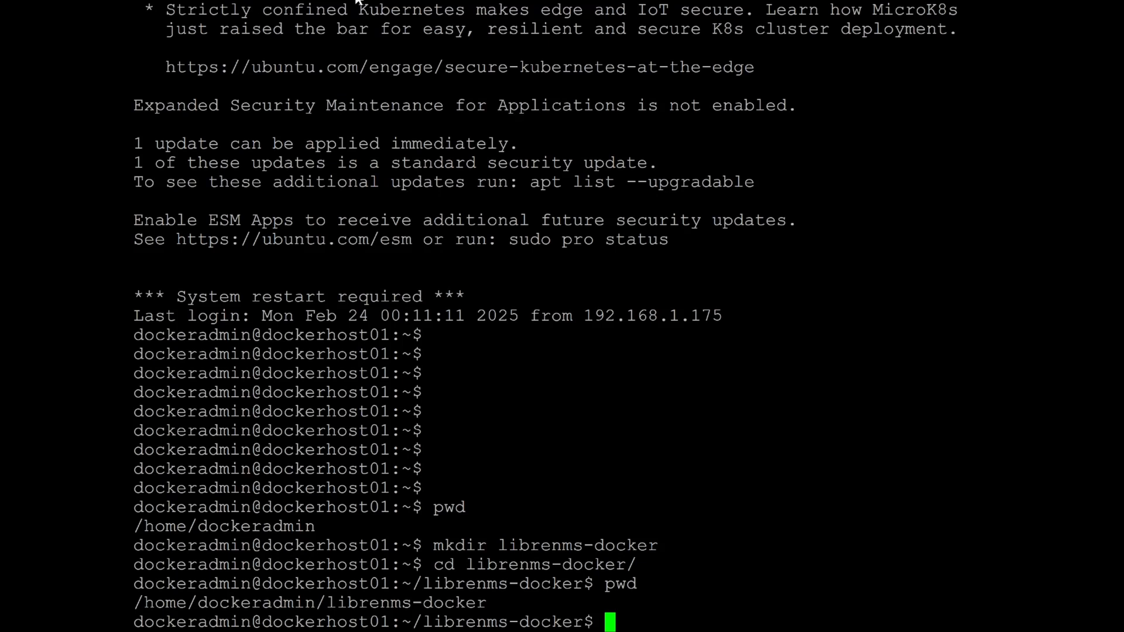
{"action": "type", "text": "nano docker"}
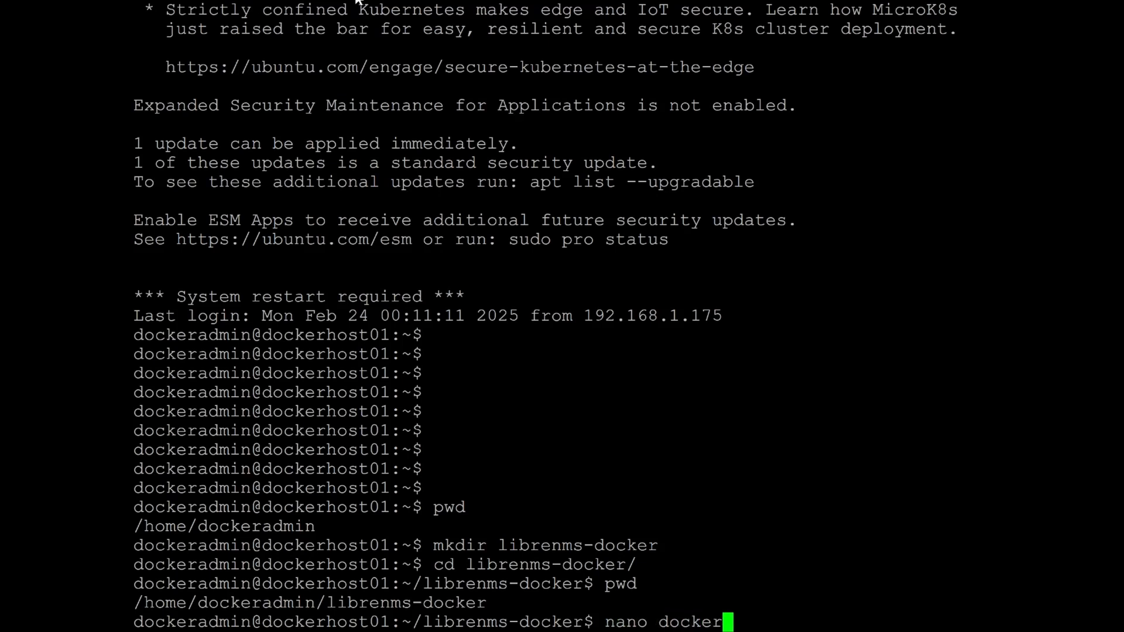
{"action": "type", "text": "-compose.yml"}
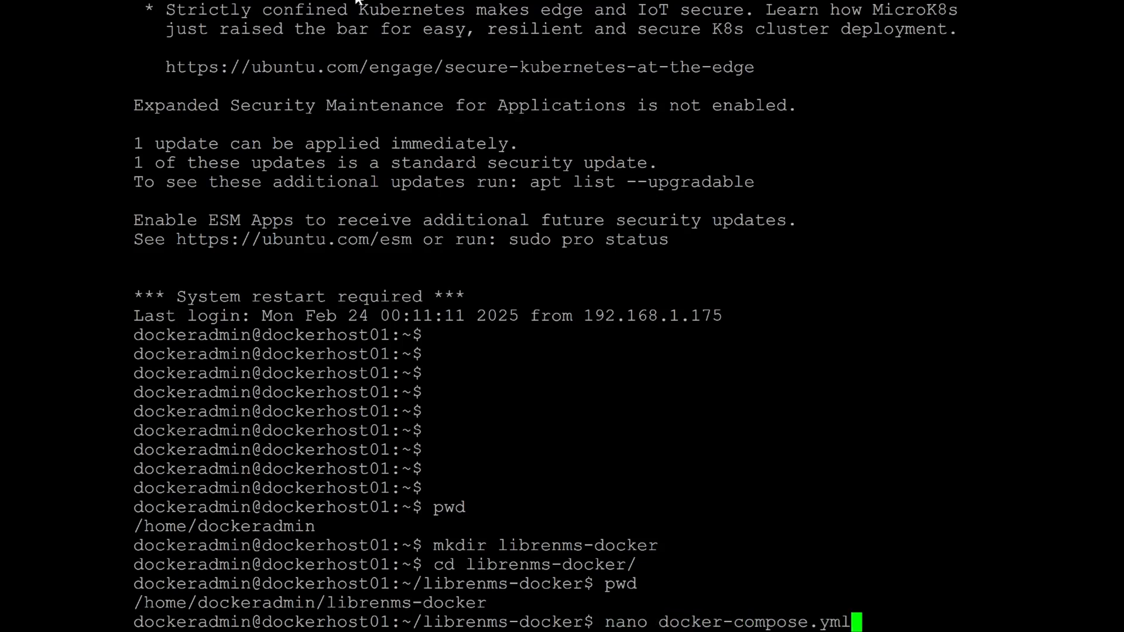
{"action": "key", "text": "Enter"}
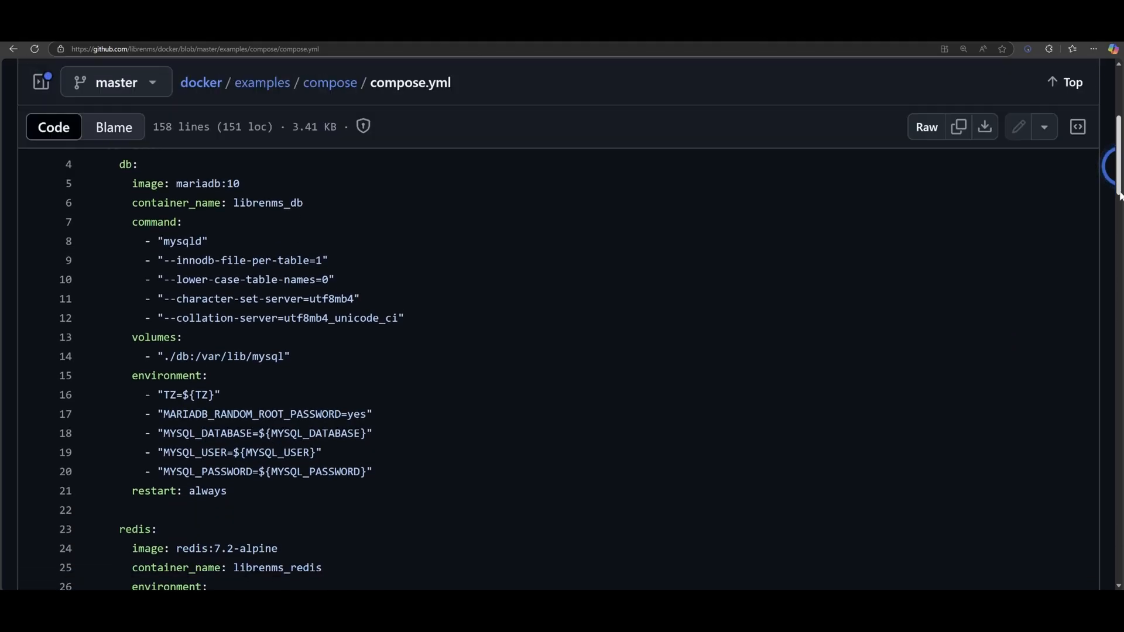
{"action": "scroll", "scroll_direction": "down", "scroll_amount": 3}
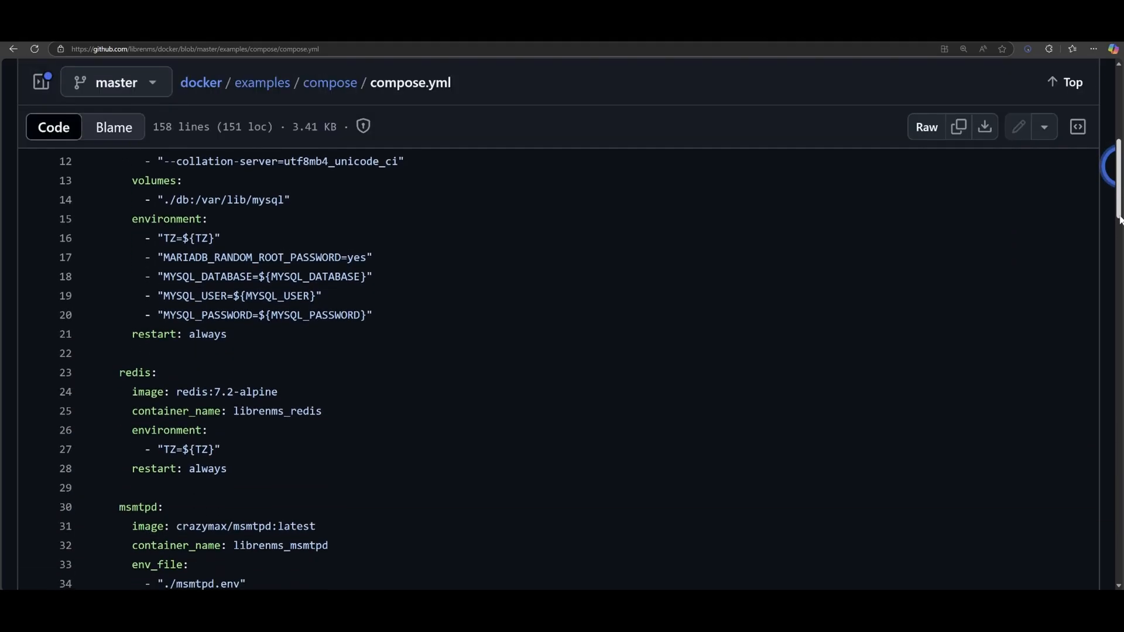
{"action": "scroll", "scroll_direction": "down", "scroll_amount": 3}
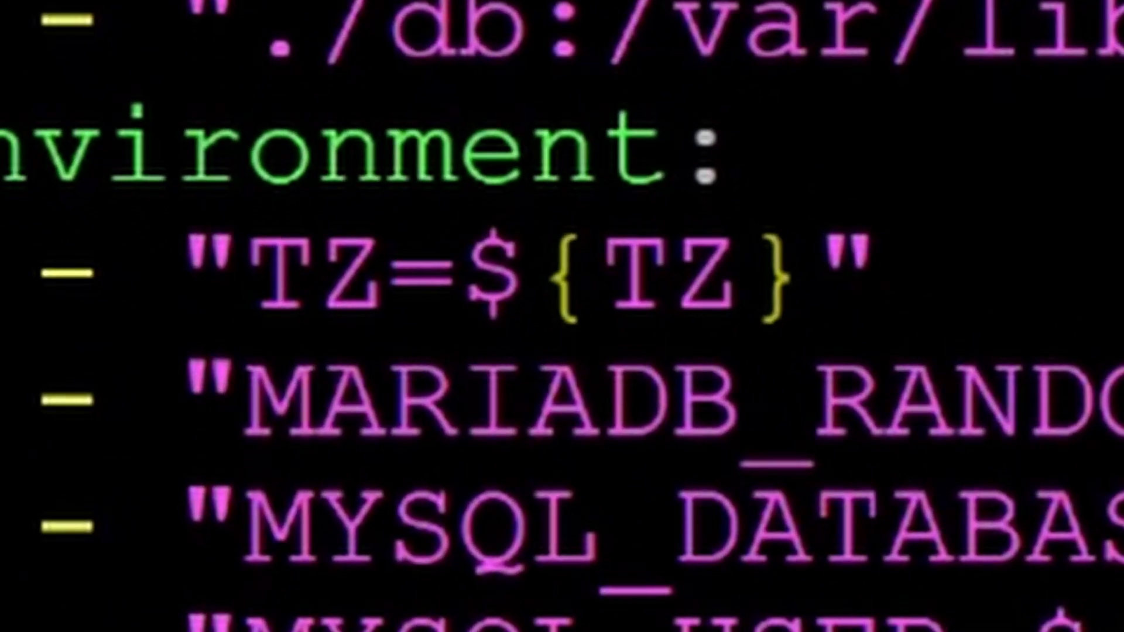
Step: Paste the copied LibreNMS compose definition into docker-compose.yml in nano
{"action": "double_click", "coordinate": [631, 276]}
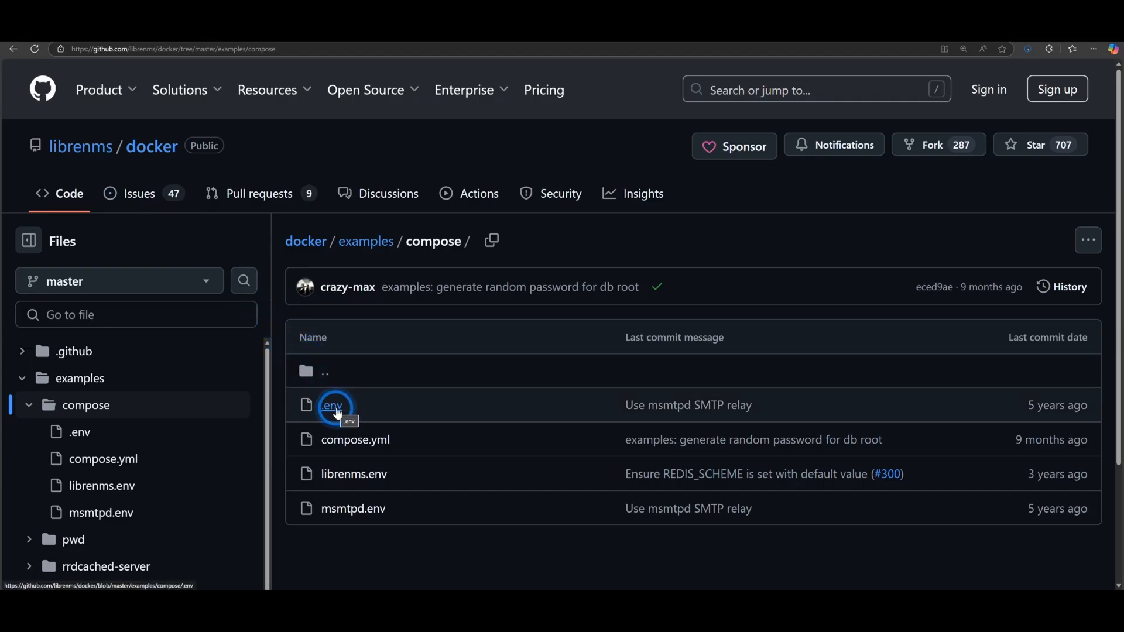
Step: View the example .env and librenms.env files in examples/compose to copy their settings
{"action": "left_click", "coordinate": [330, 405]}
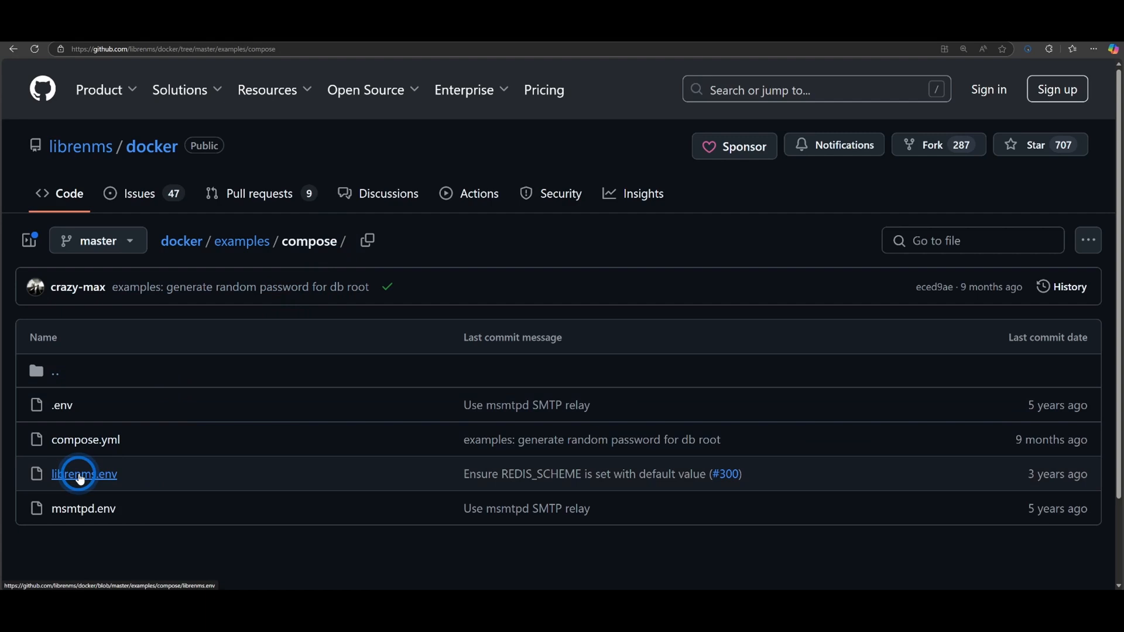
{"action": "left_click", "coordinate": [84, 475]}
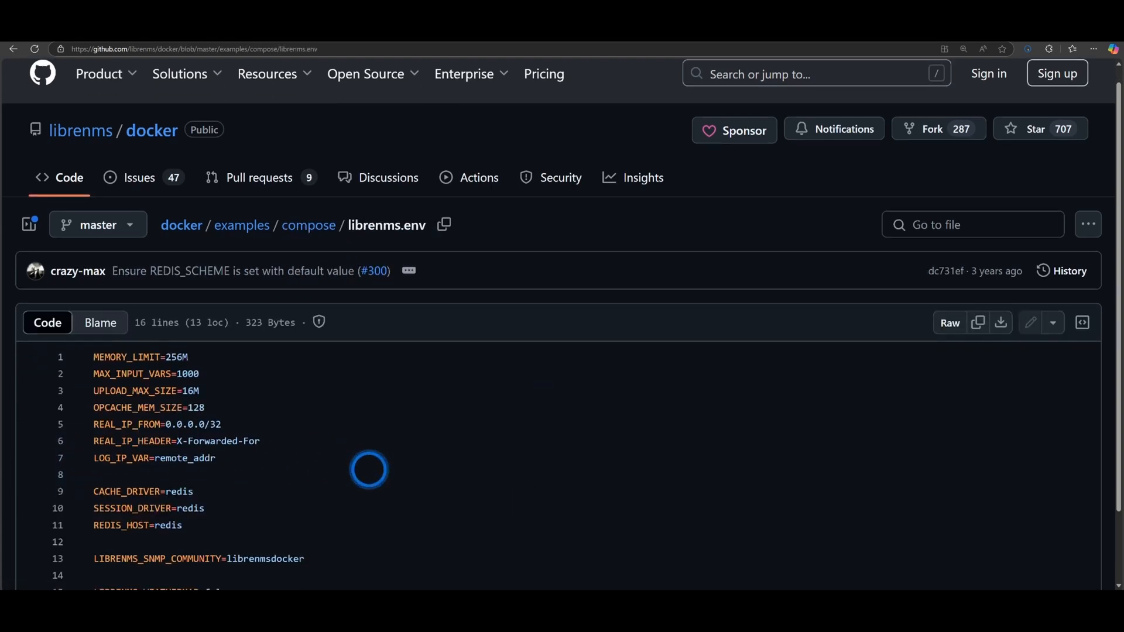
{"action": "scroll", "scroll_direction": "down", "scroll_amount": 3}
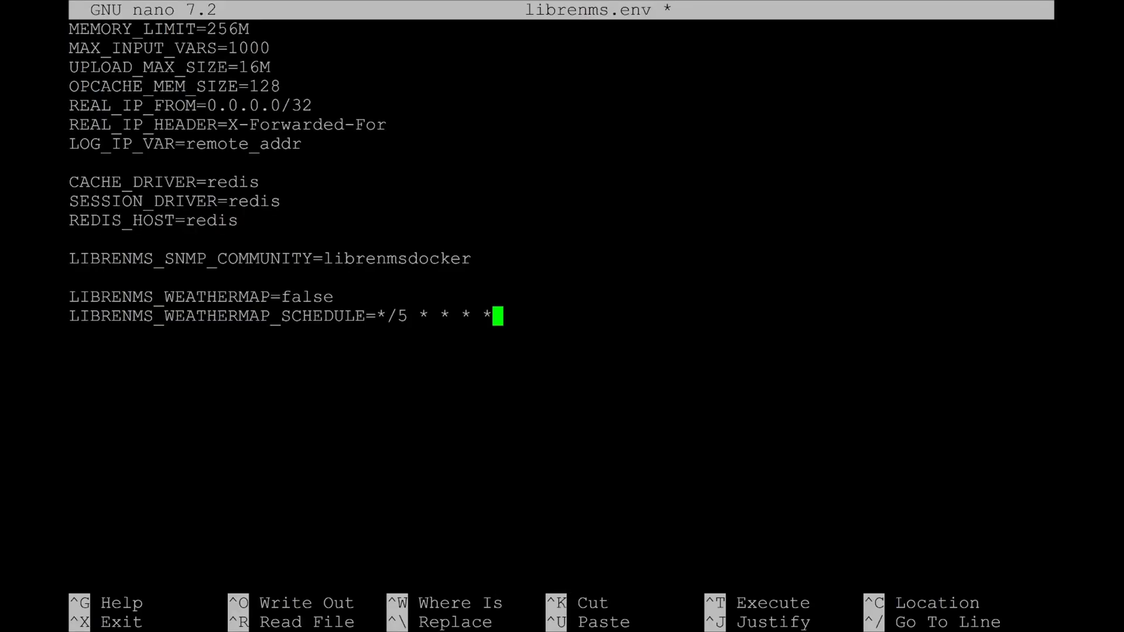
{"action": "key", "text": "ctrl+x"}
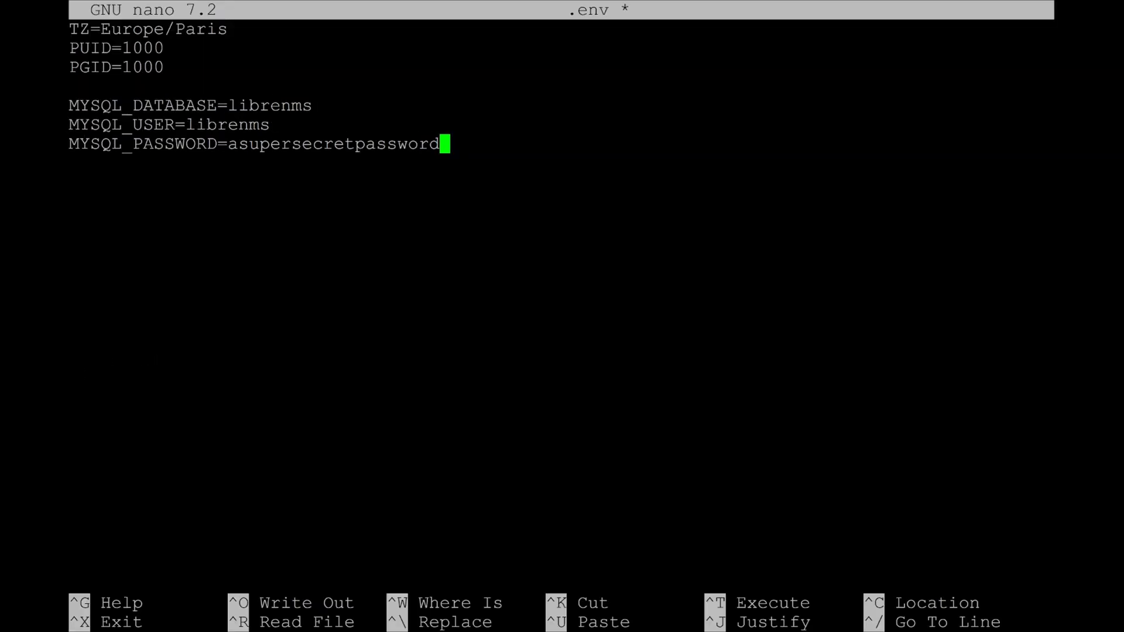
{"action": "key", "text": "ctrl+o"}
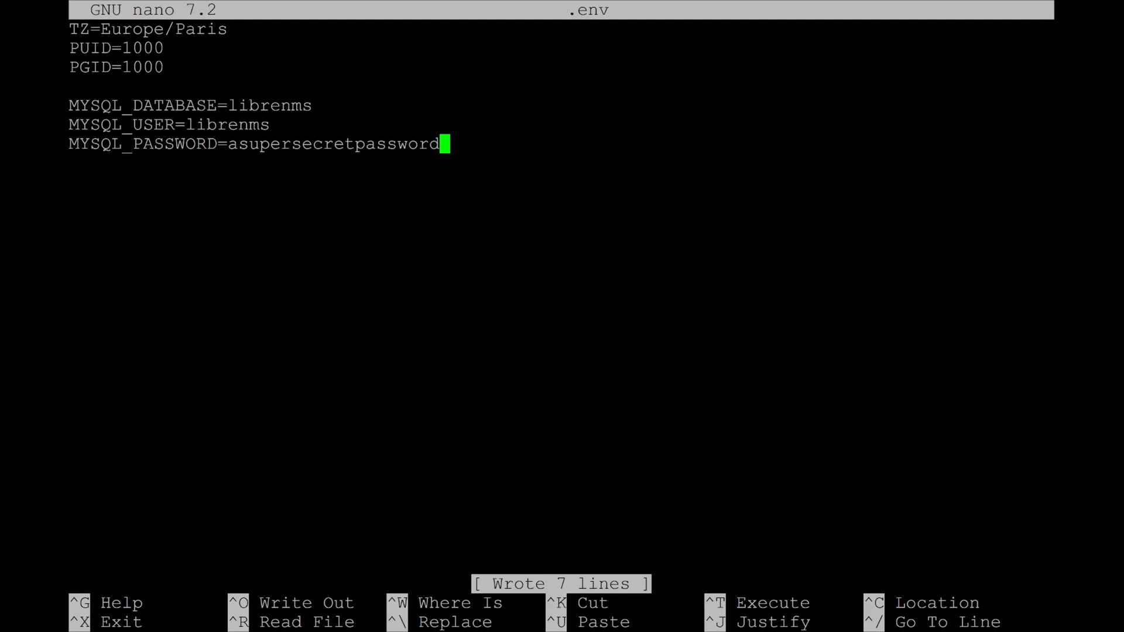
{"action": "type", "text": "1"}
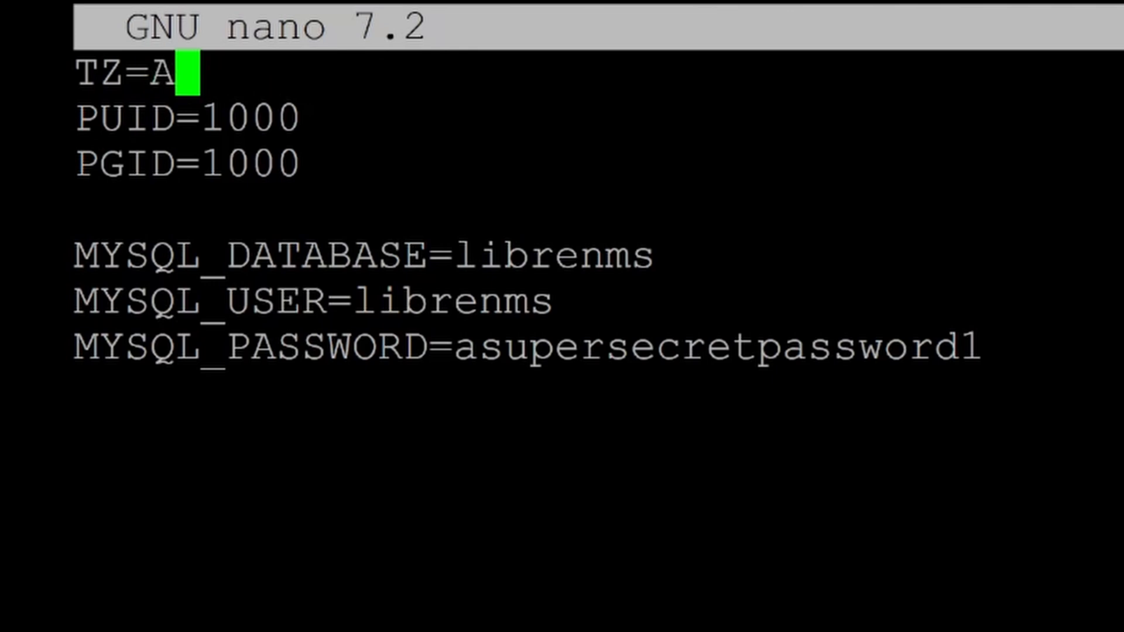
{"action": "type", "text": "merica/New_"}
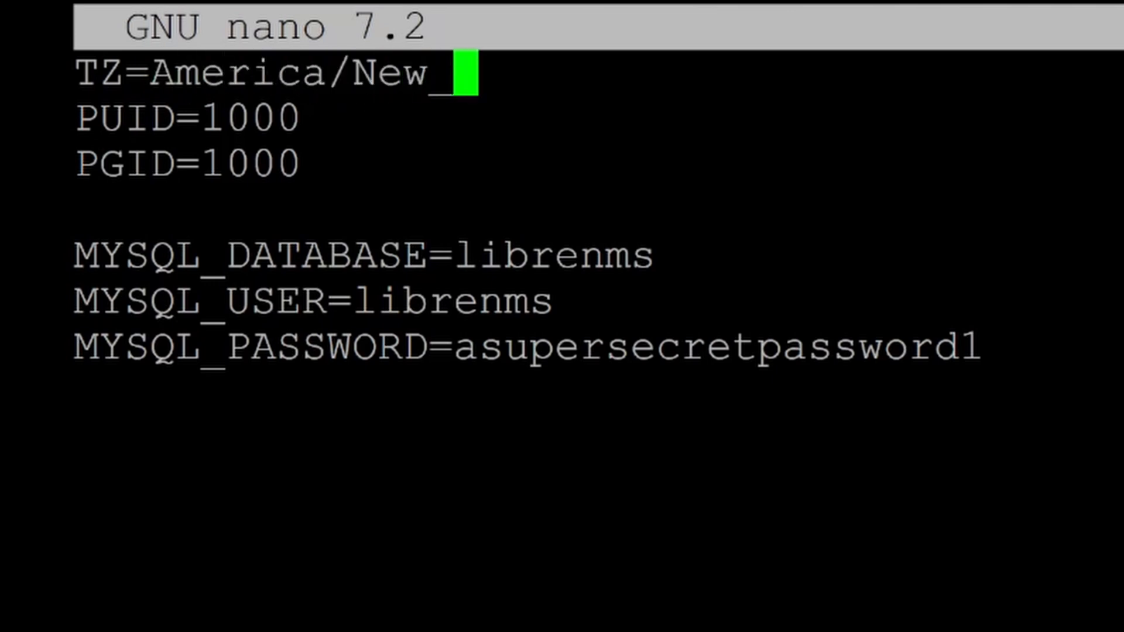
{"action": "type", "text": "York"}
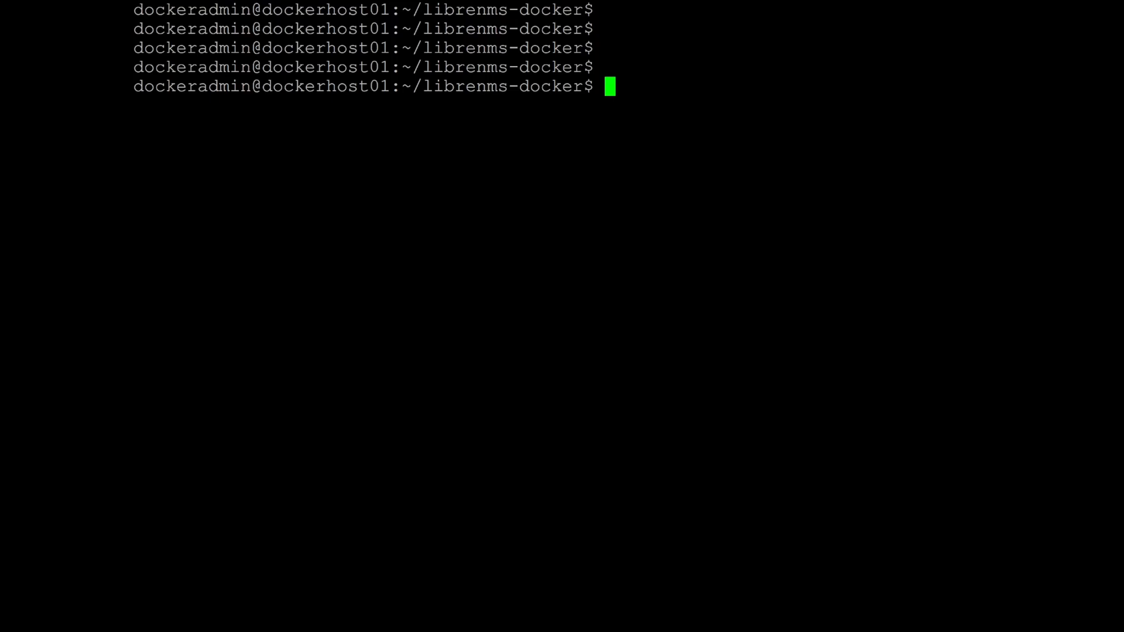
Step: Run id to confirm uid/gid 1000 and select the compose line to reopen docker-compose.yml
{"action": "type", "text": "id"}
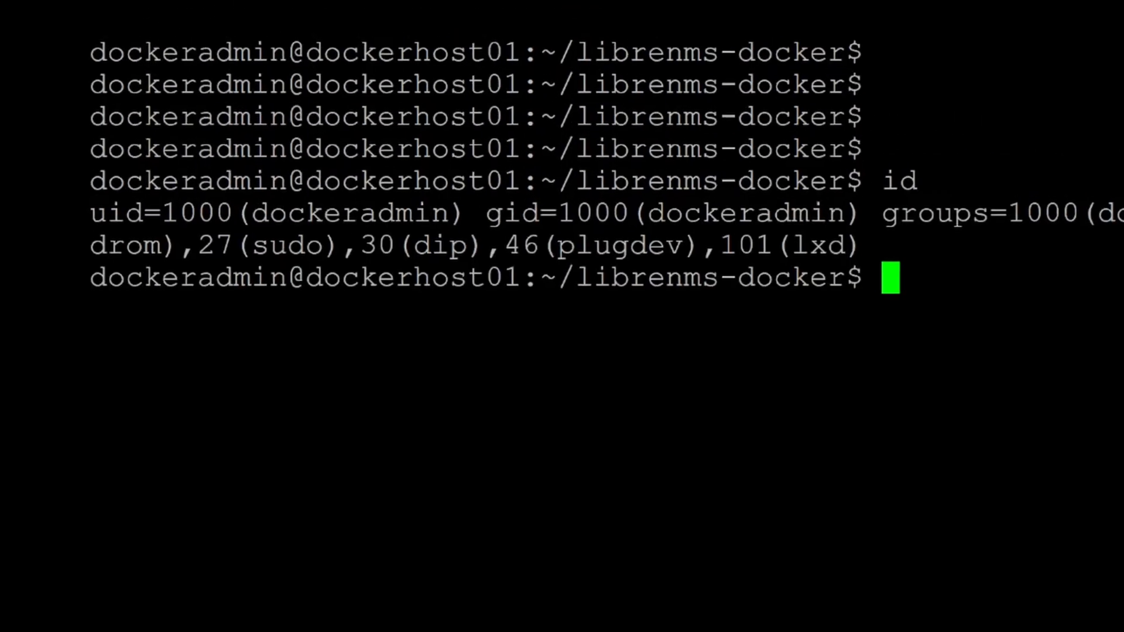
{"action": "left_click_drag", "start_coordinate": [90, 214], "coordinate": [864, 213]}
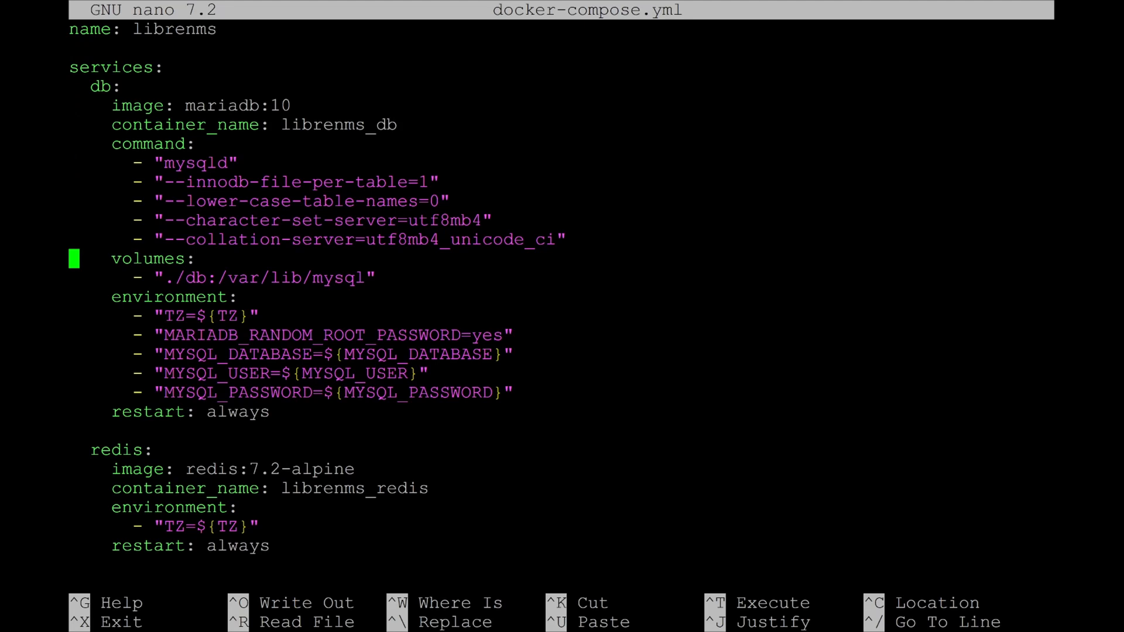
{"action": "key", "text": "Down"}
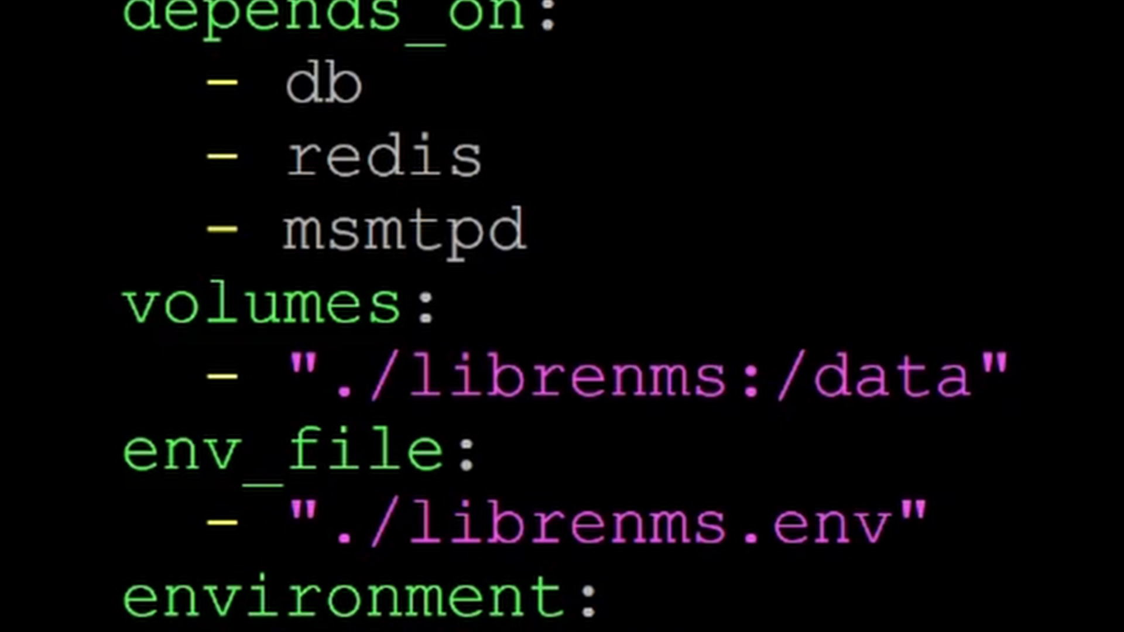
{"action": "scroll", "scroll_direction": "down", "scroll_amount": 3}
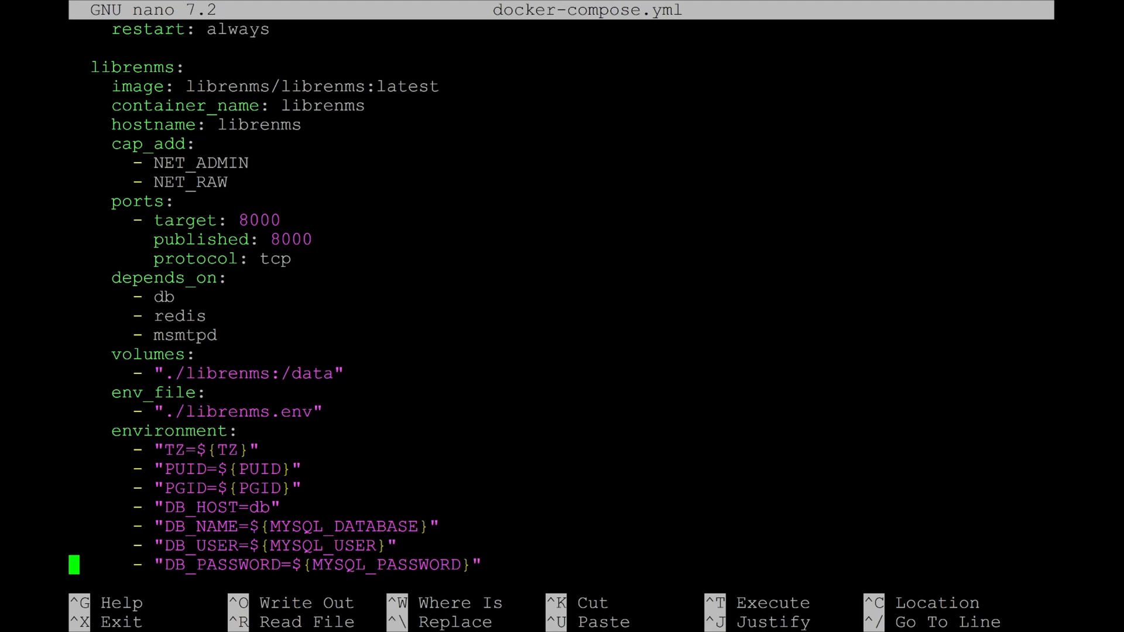
Step: Delete the '- msmtpd' entry under the librenms depends_on and save docker-compose.yml
{"action": "key", "text": "Up"}
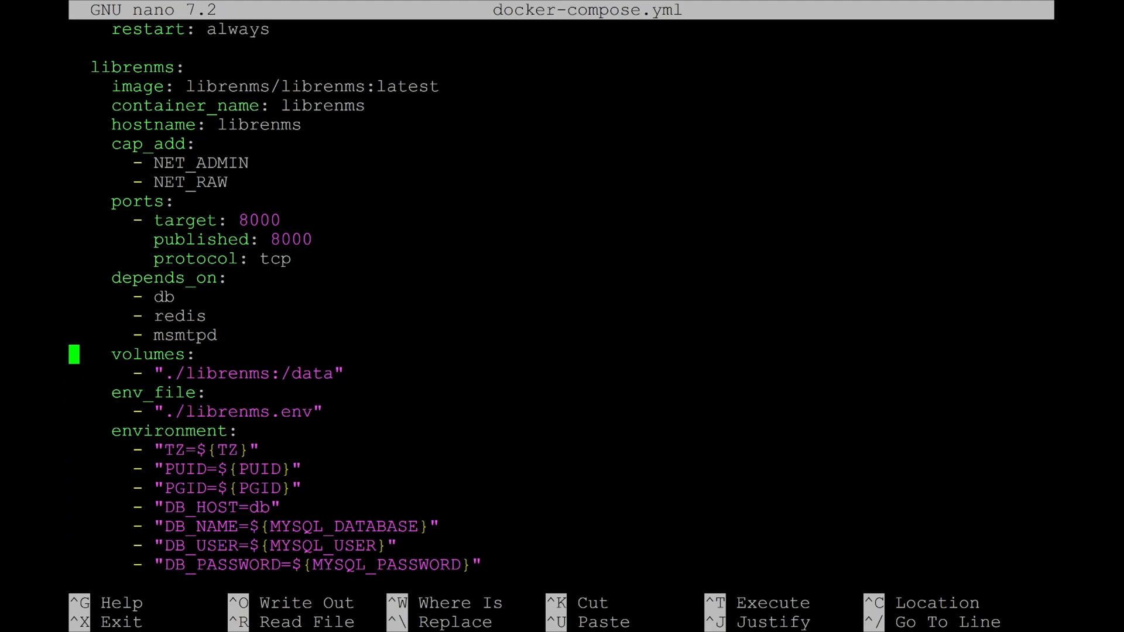
{"action": "key", "text": "Up"}
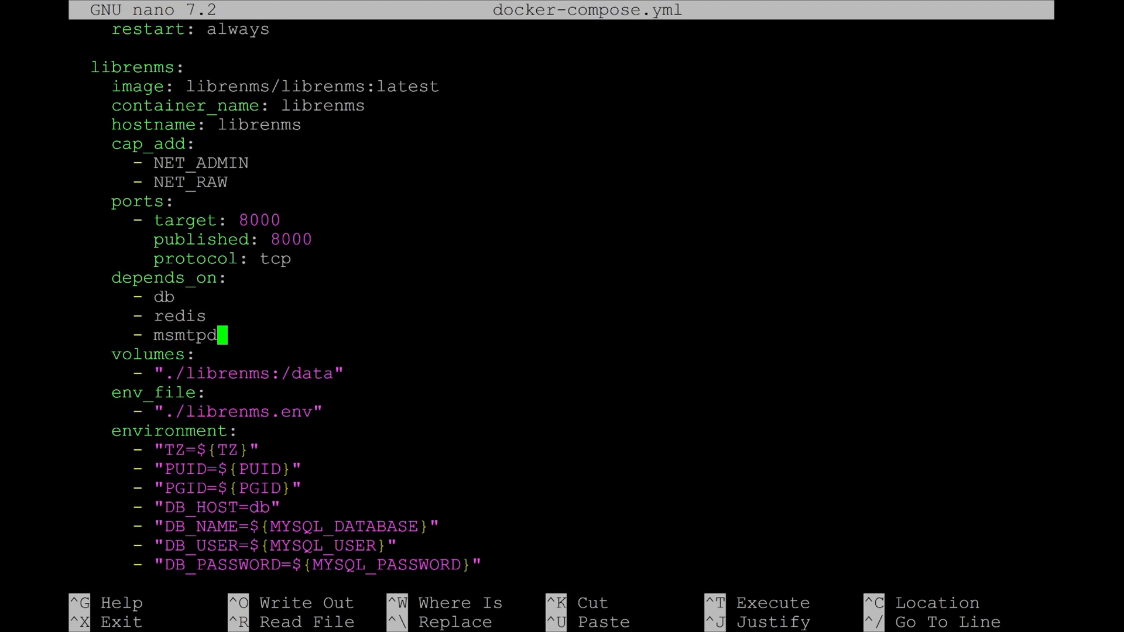
{"action": "key", "text": "BackSpace"}
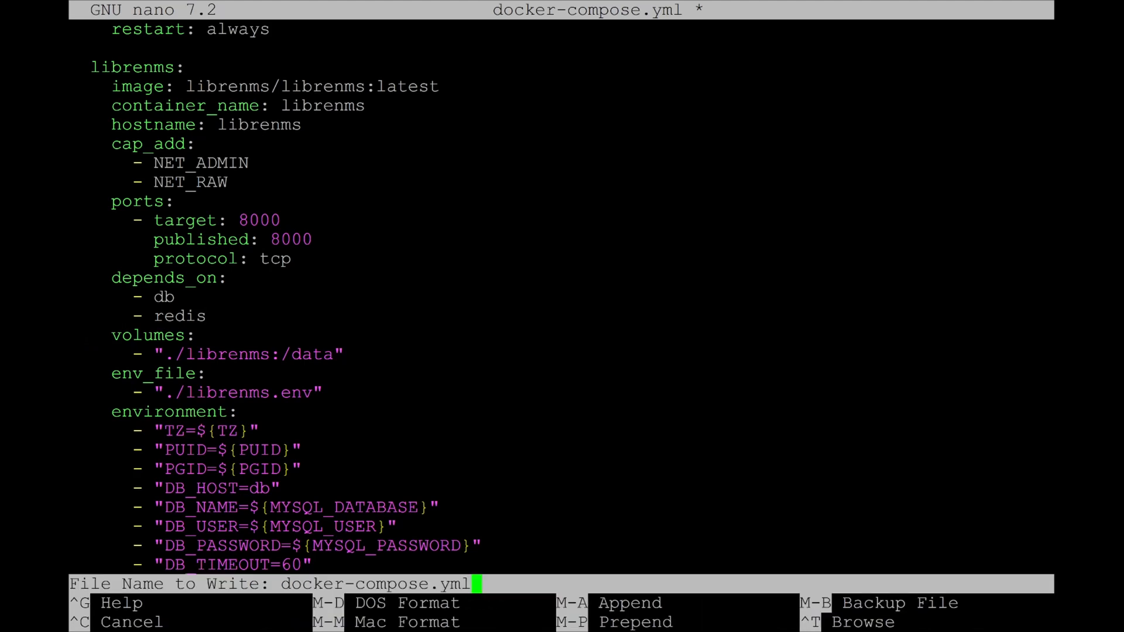
{"action": "key", "text": "Enter"}
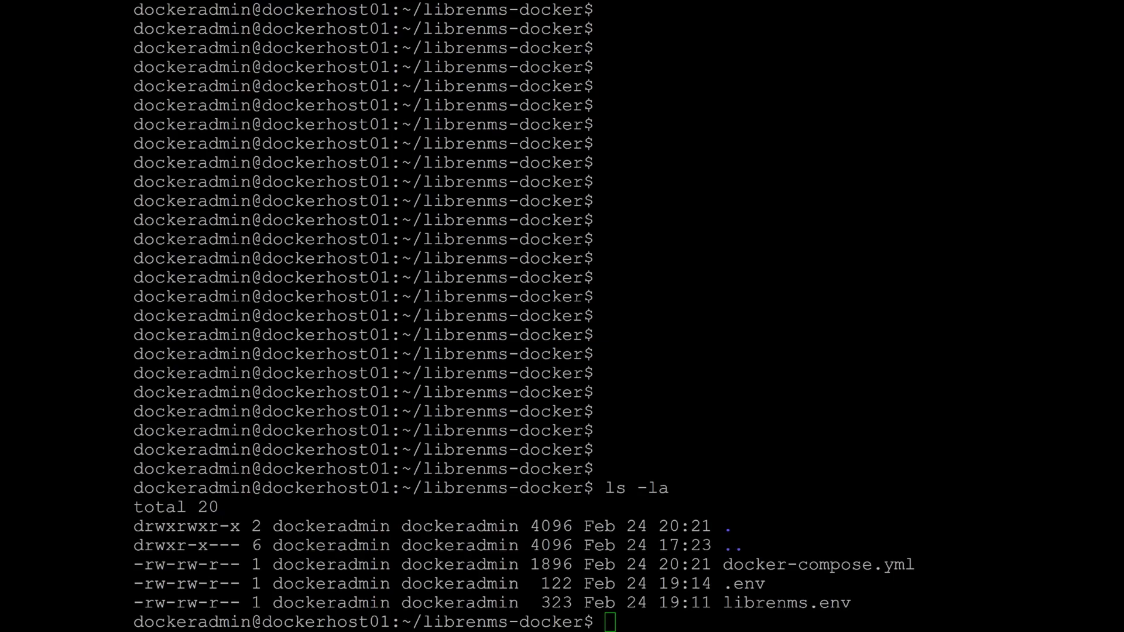
Step: Run sudo docker compose up and follow the logs until the database is ready
{"action": "type", "text": "sudo doc"}
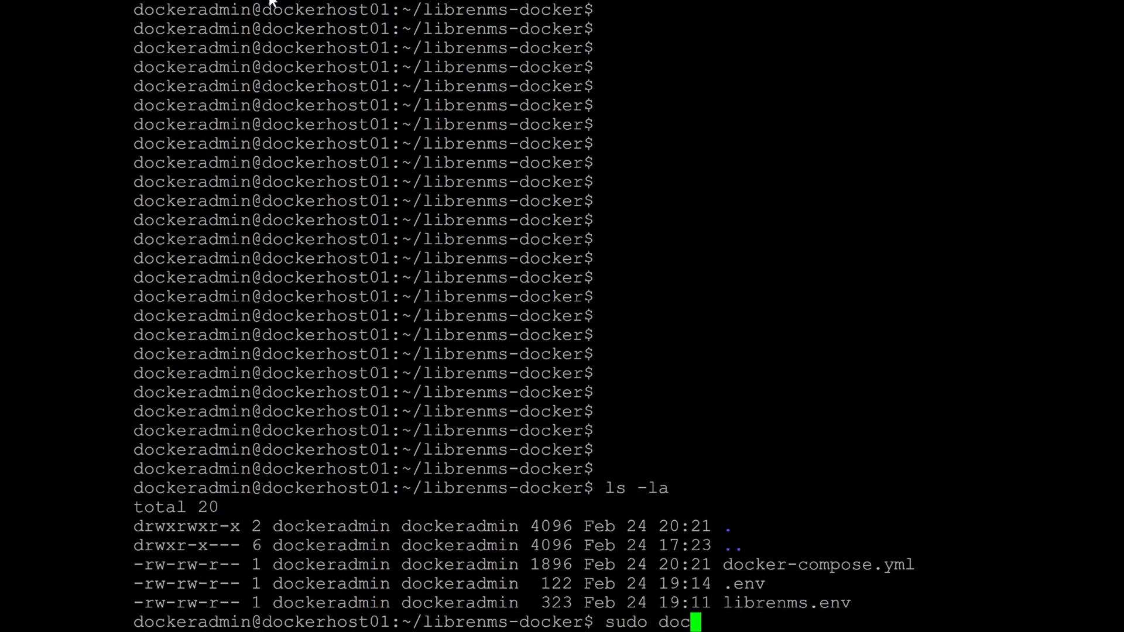
{"action": "type", "text": "ker compose up"}
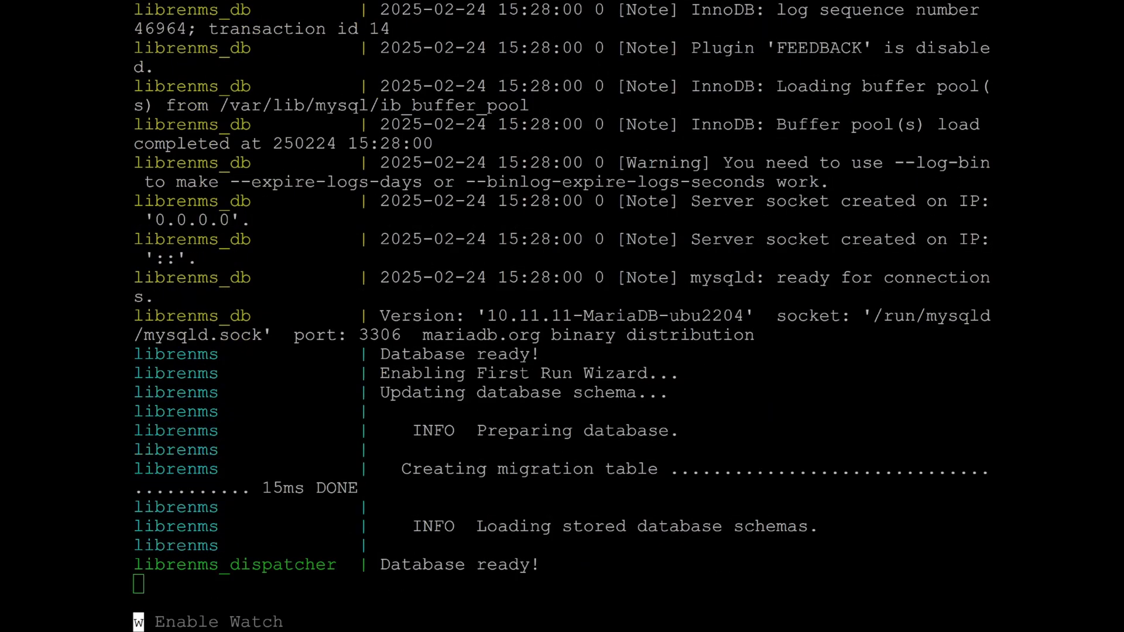
{"action": "scroll", "scroll_direction": "down", "scroll_amount": 3}
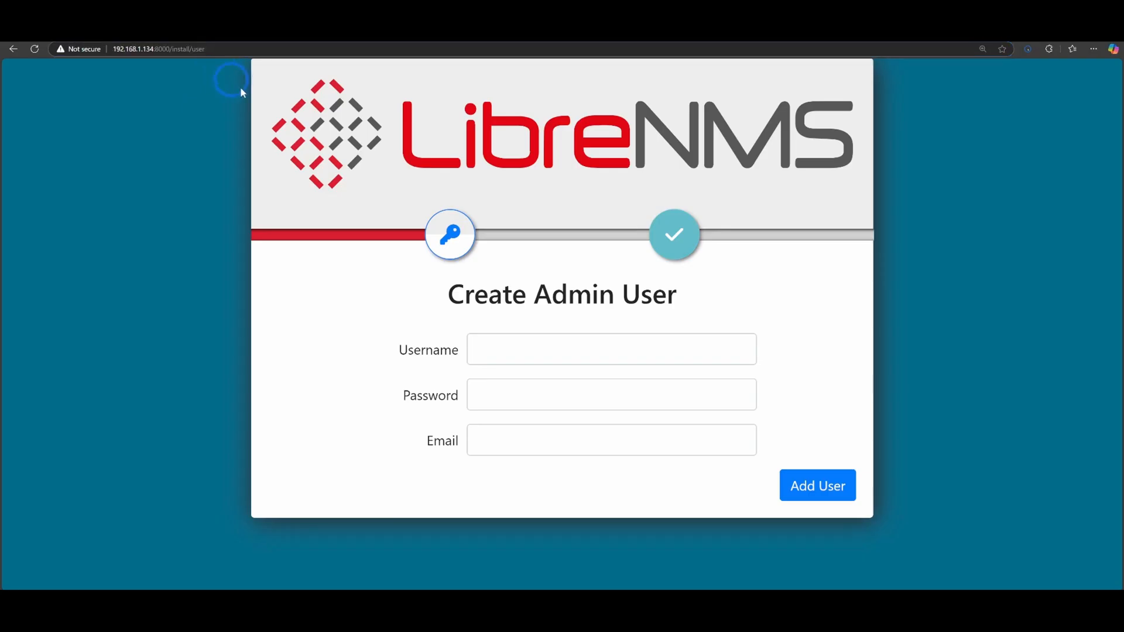
Step: Add the 'admin' user, choose the Dark theme, finish the install and land on the dashboard
{"action": "type", "text": "admin"}
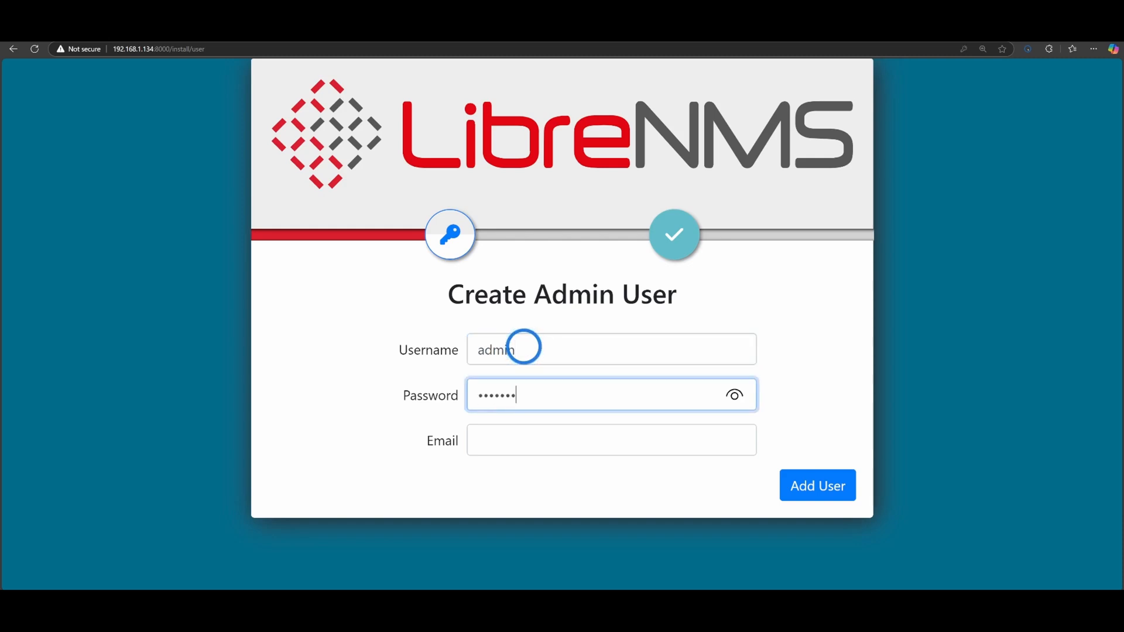
{"action": "left_click", "coordinate": [816, 485]}
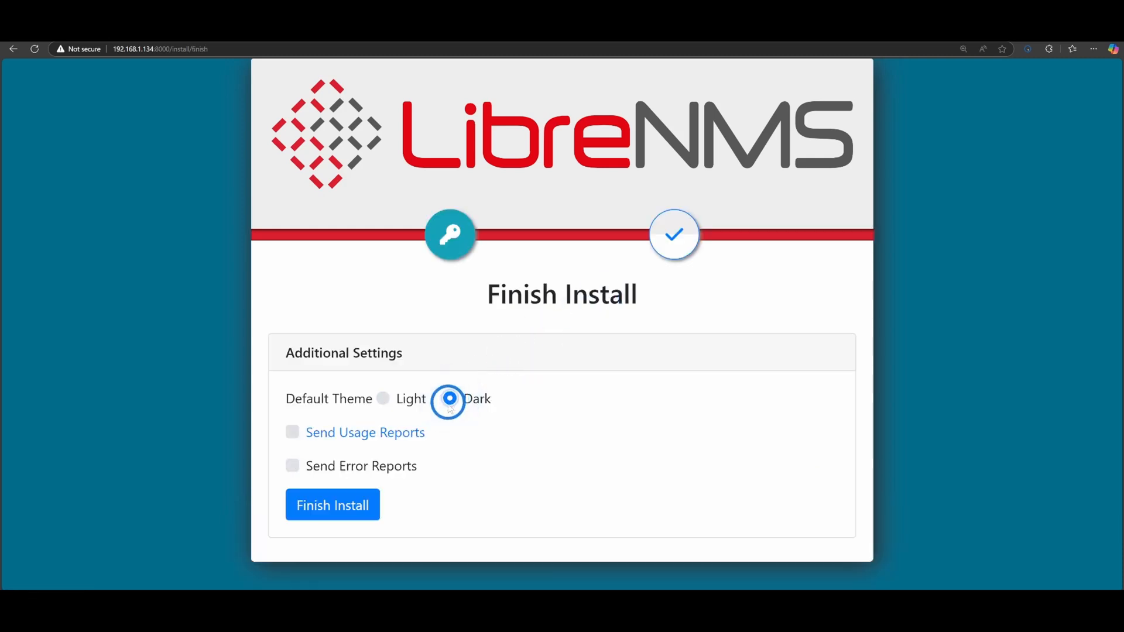
{"action": "left_click", "coordinate": [331, 505]}
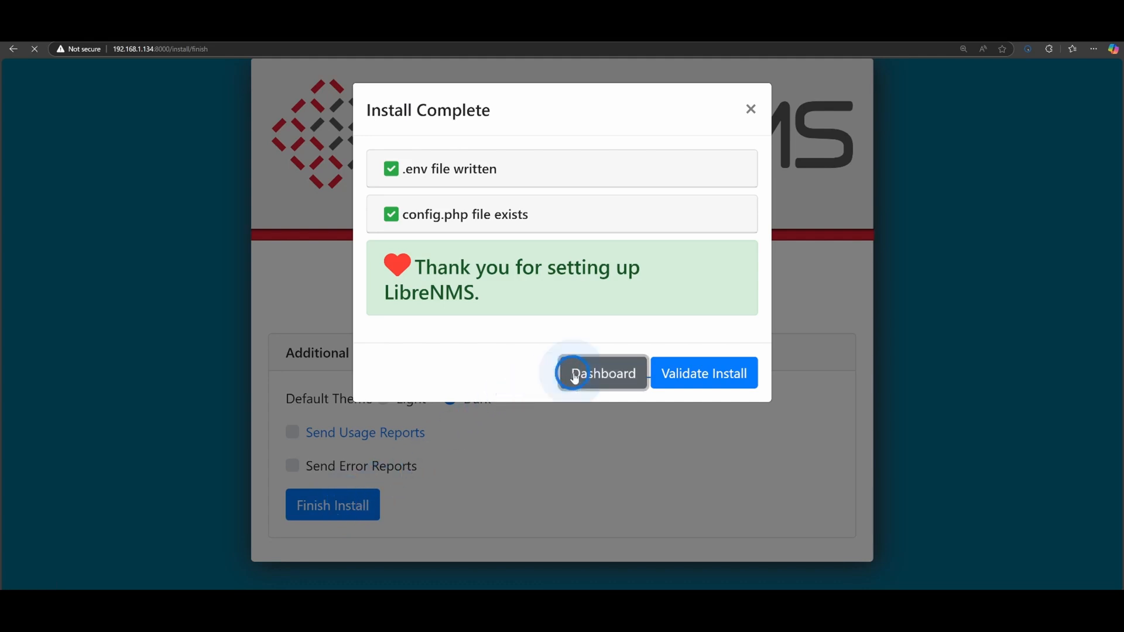
{"action": "left_click", "coordinate": [600, 373]}
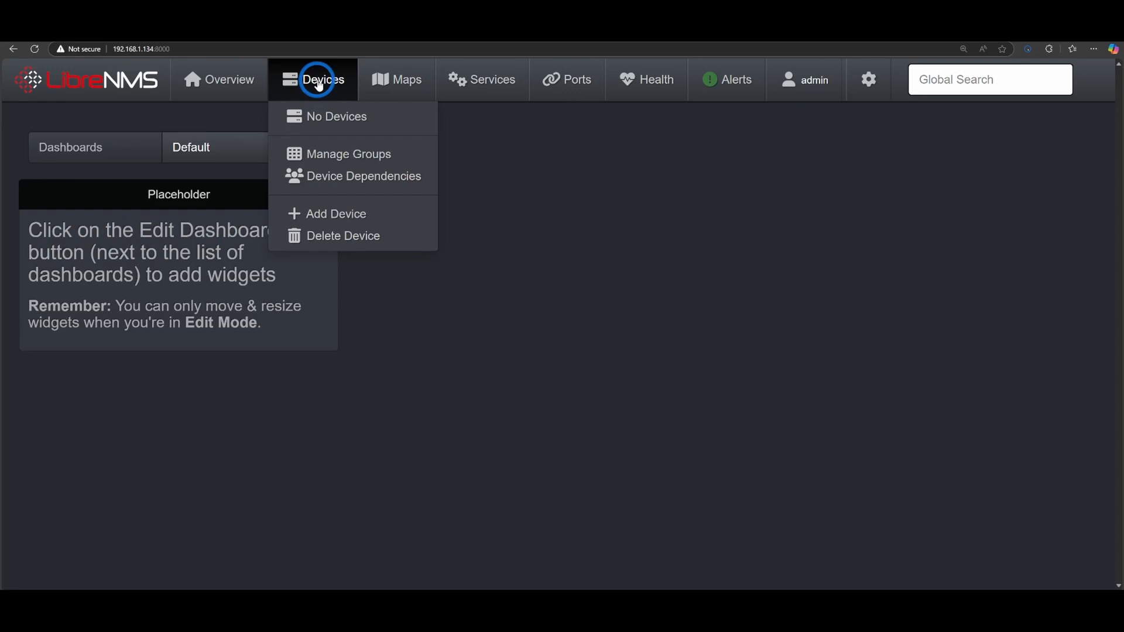
{"action": "left_click", "coordinate": [336, 213]}
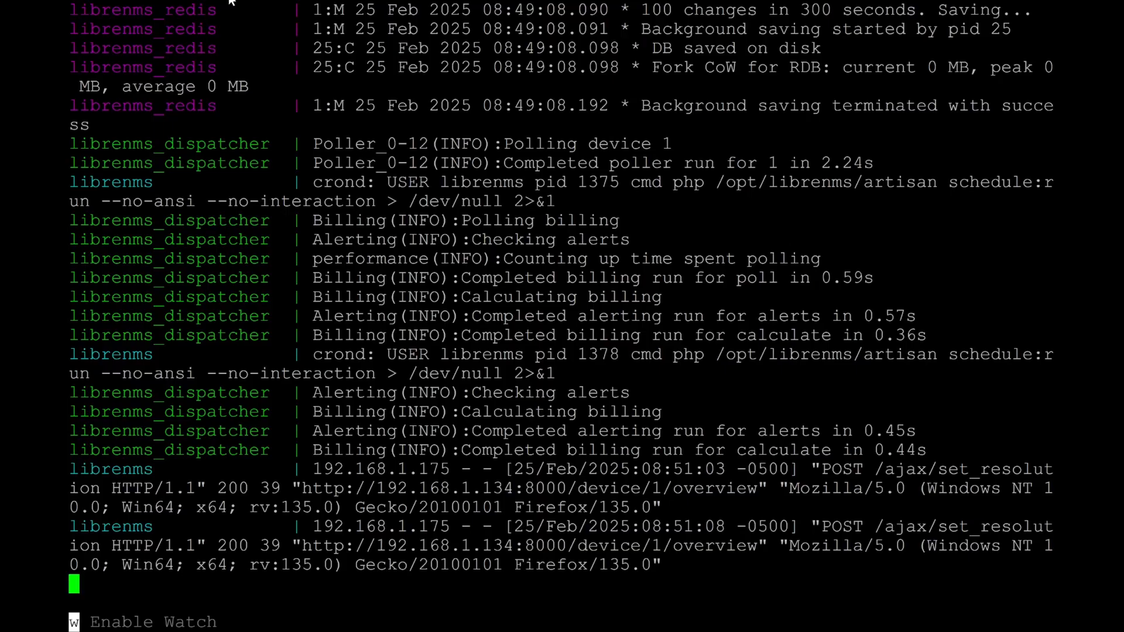
Step: Stop the stack with Ctrl+C, restart it with docker compose up -d, and check containers with docker ps
{"action": "key", "text": "ctrl+c"}
{"action": "type", "text": "sudo docker compose"}
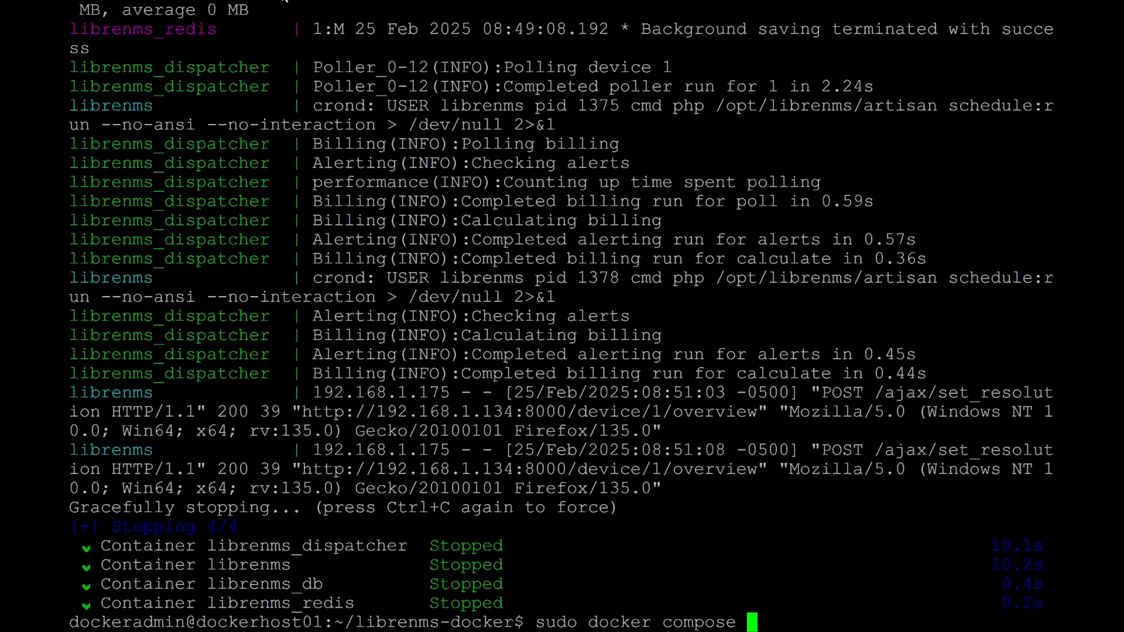
{"action": "type", "text": "up -d"}
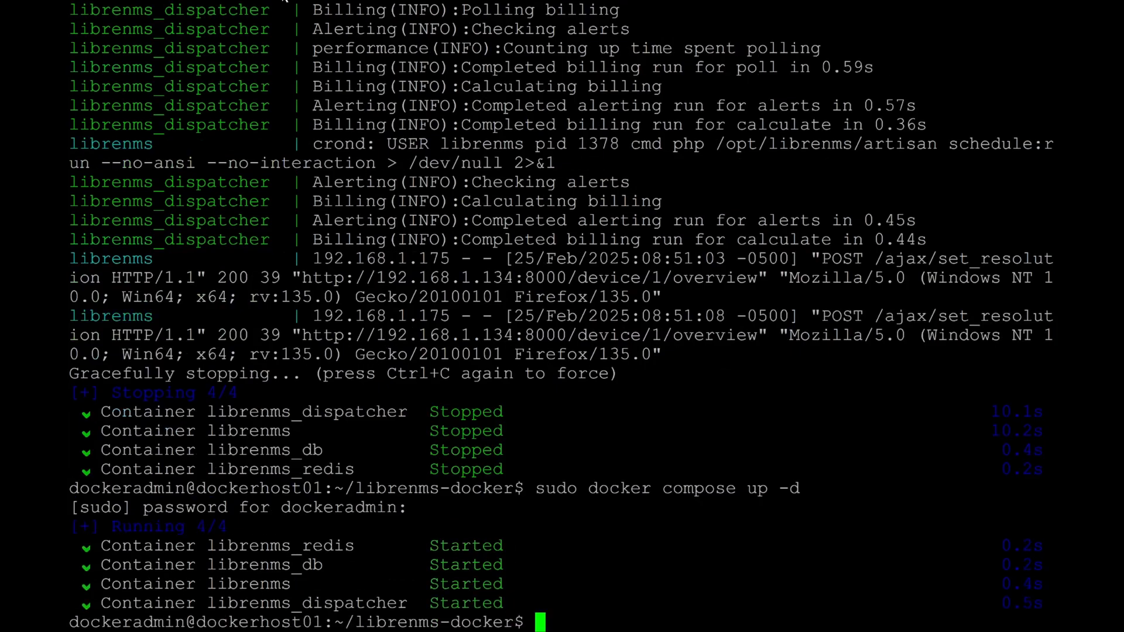
{"action": "type", "text": "sudo docker ps"}
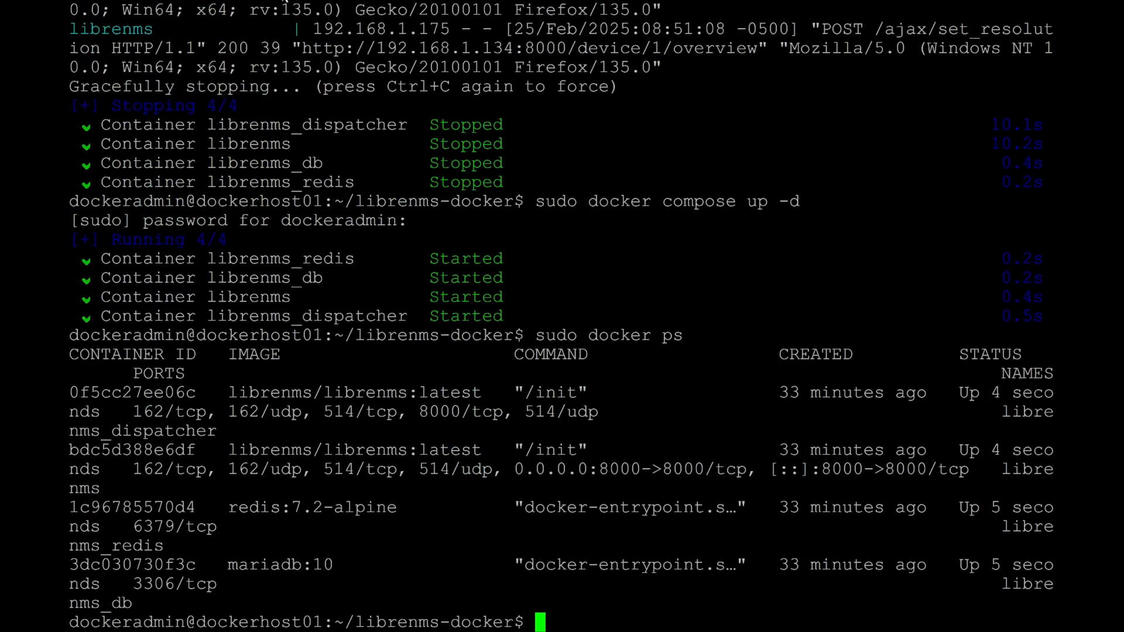
{"action": "type", "text": "ls -la"}
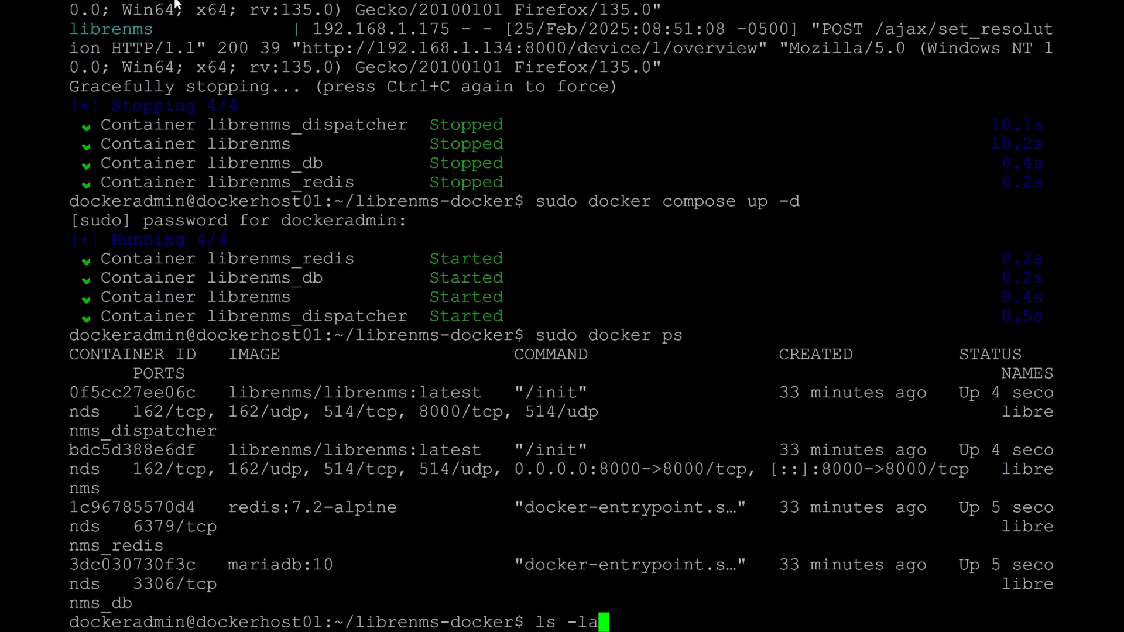